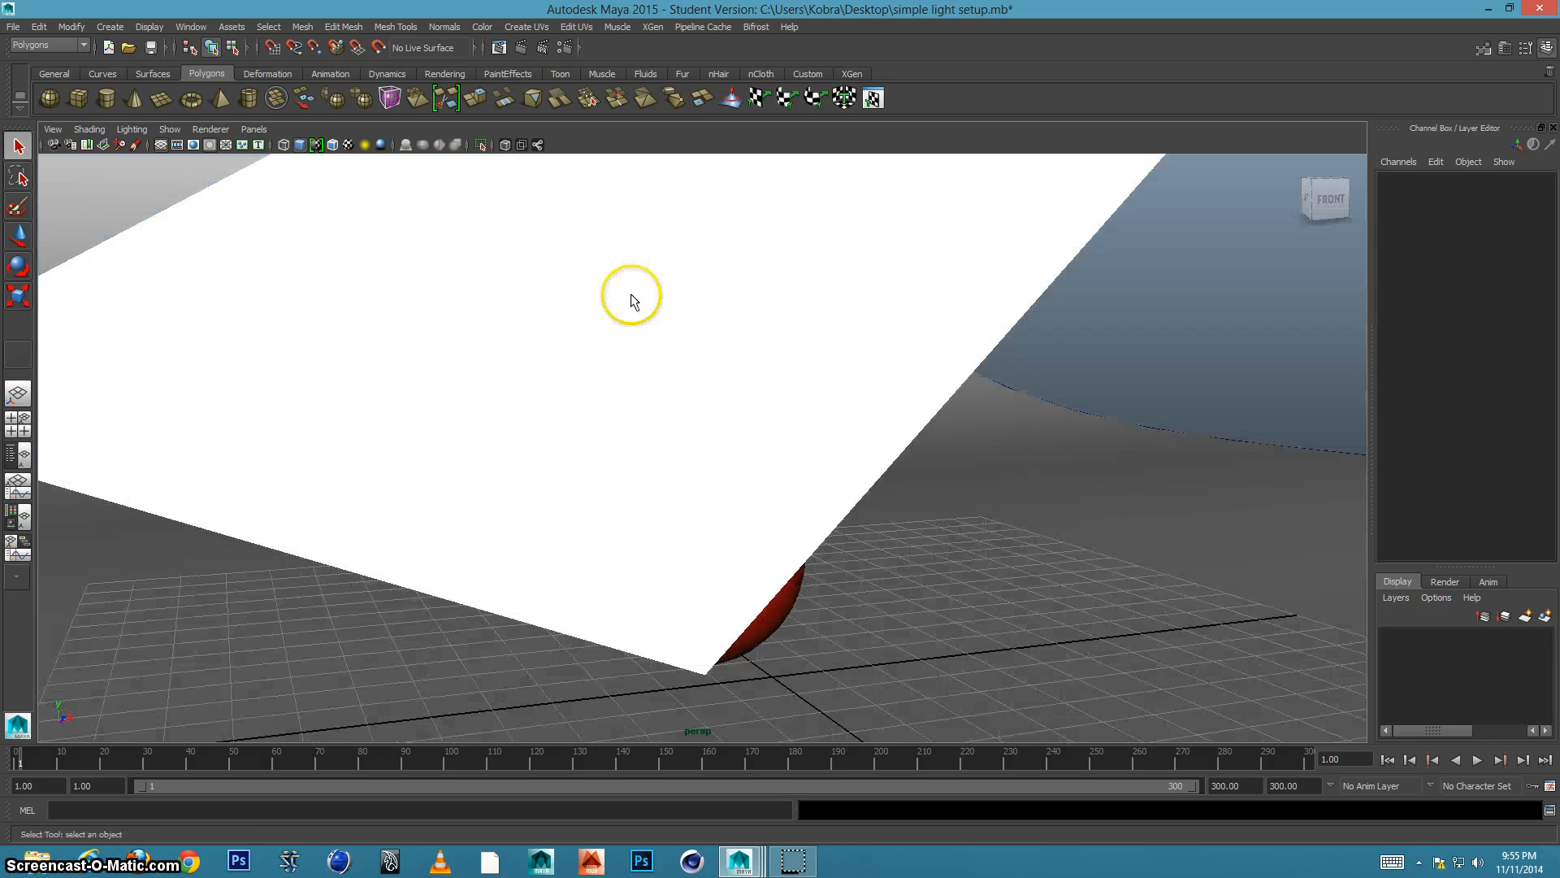
Orbit the perspective view until it faces the red sphere.
{"action": "left_click_drag", "start_coordinate": [631, 303], "coordinate": [716, 383]}
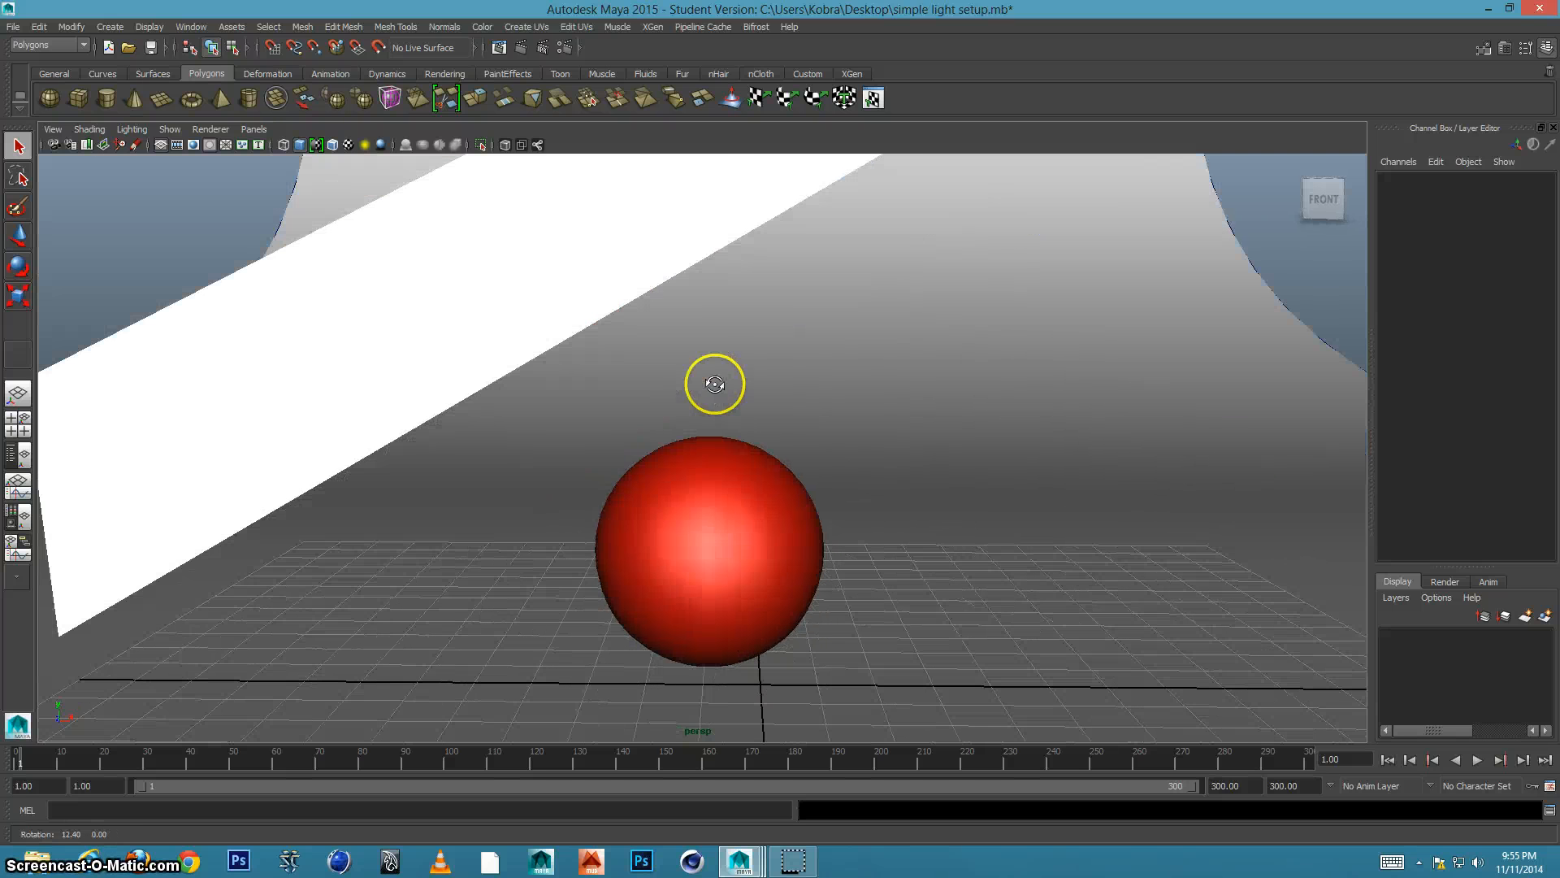
{"action": "left_click_drag", "start_coordinate": [715, 384], "coordinate": [752, 325]}
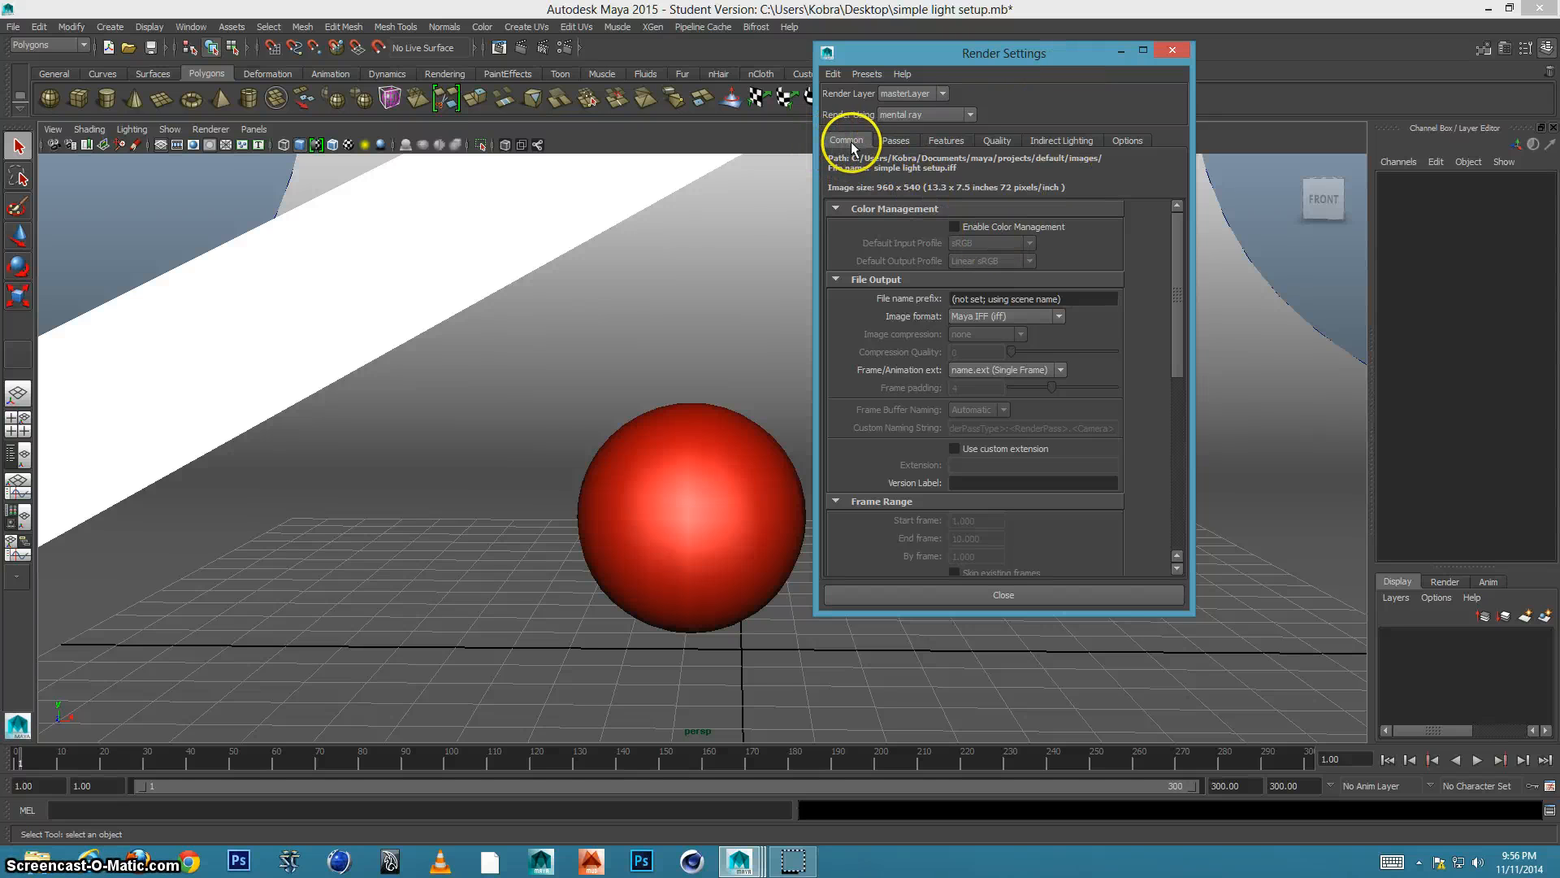
{"action": "mouse_move", "coordinate": [1047, 148]}
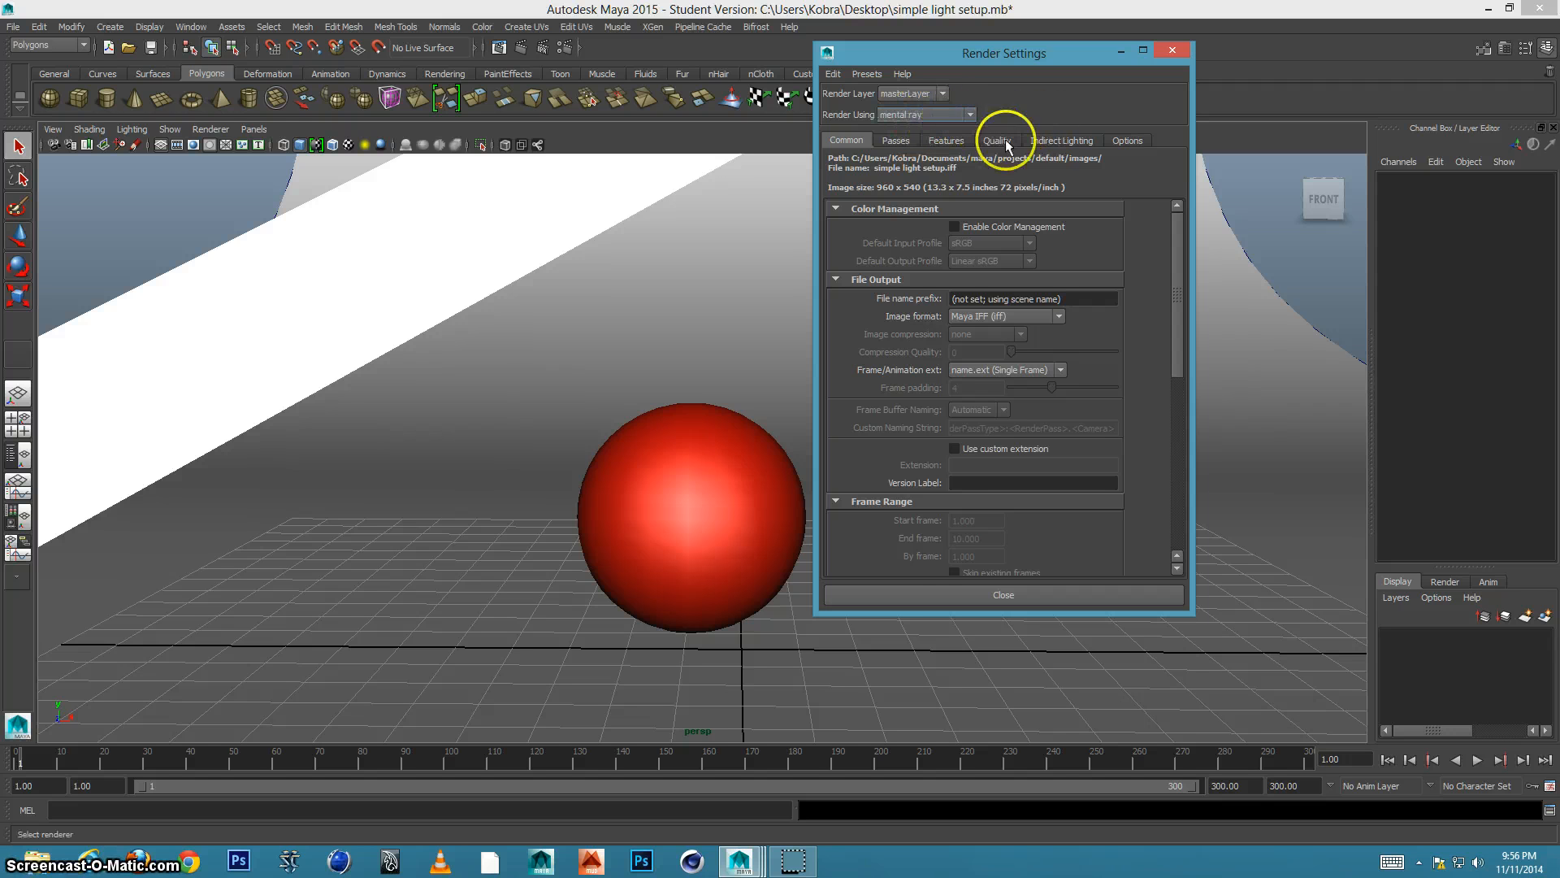
Glance at the Indirect Lighting settings, then return to Common and bring Image Size into view.
{"action": "left_click", "coordinate": [1060, 140]}
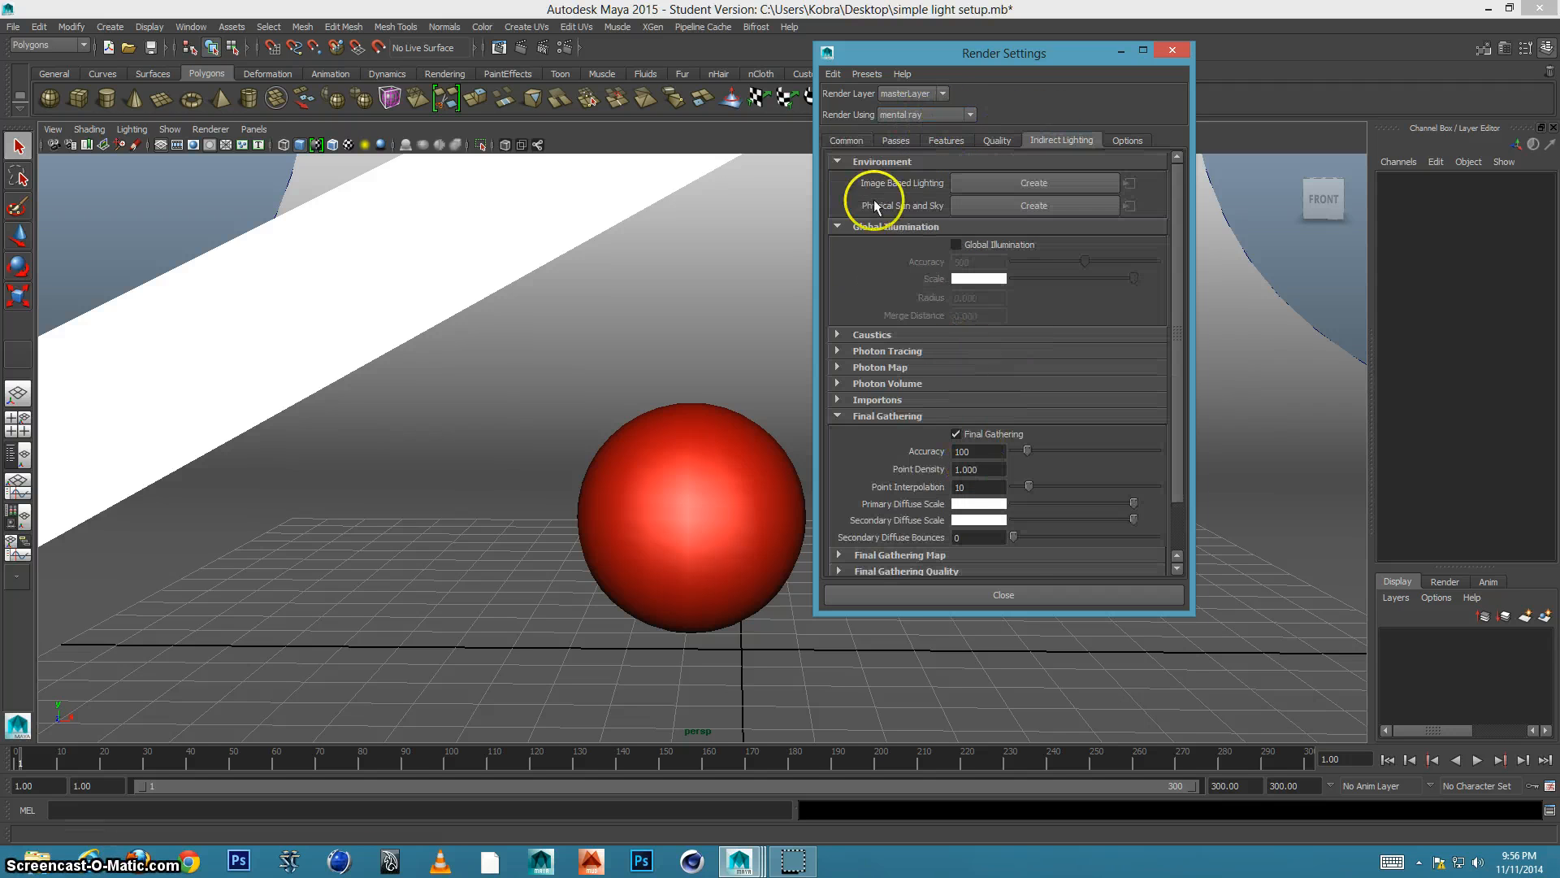
{"action": "left_click", "coordinate": [845, 140]}
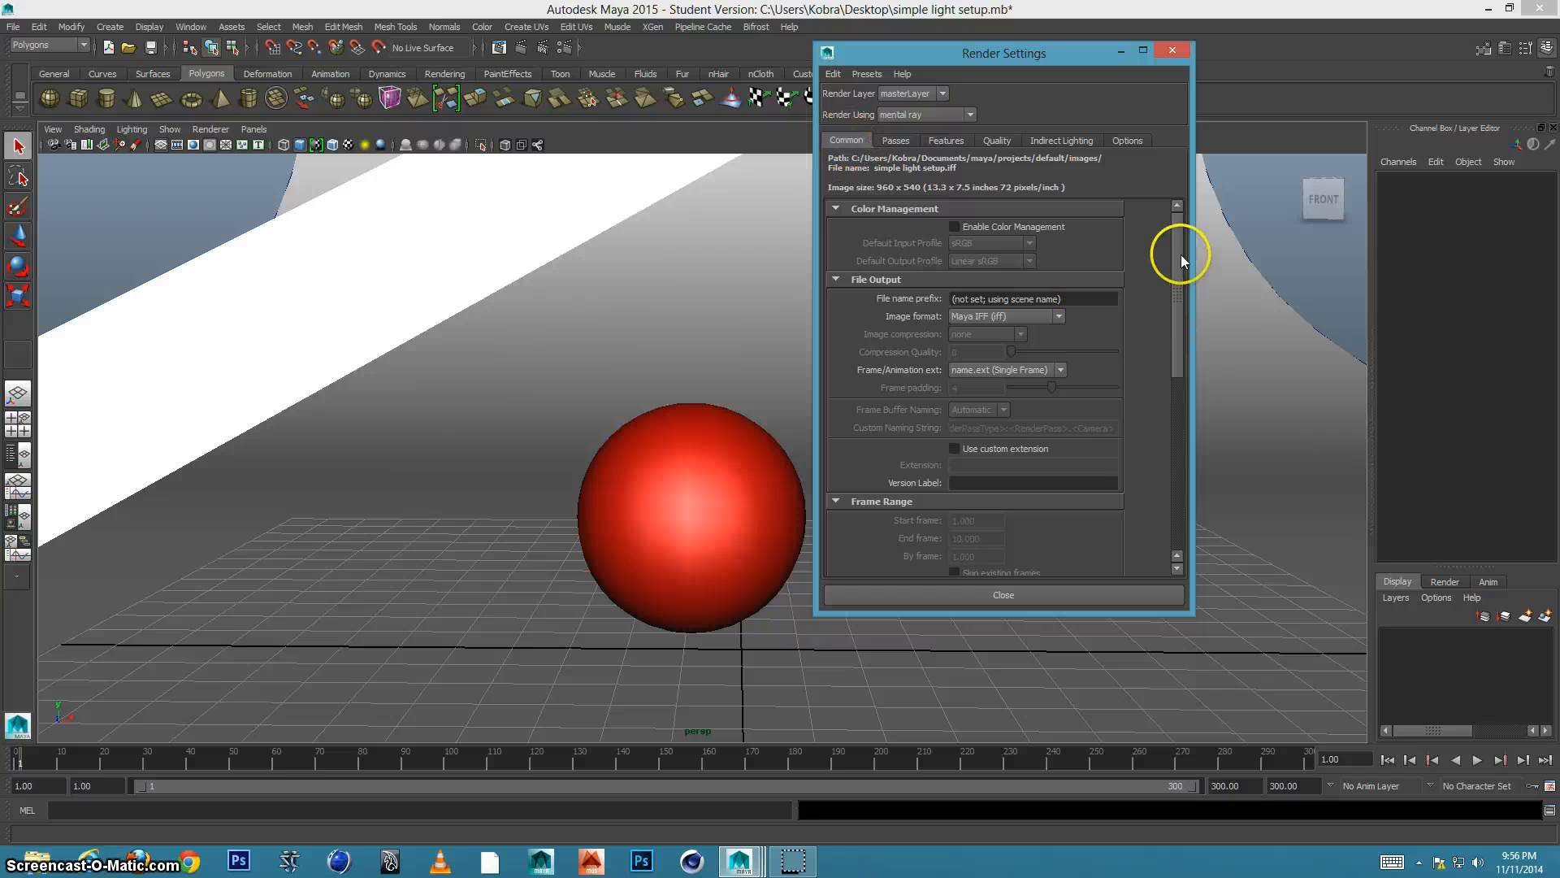
{"action": "scroll", "scroll_direction": "down", "scroll_amount": 3}
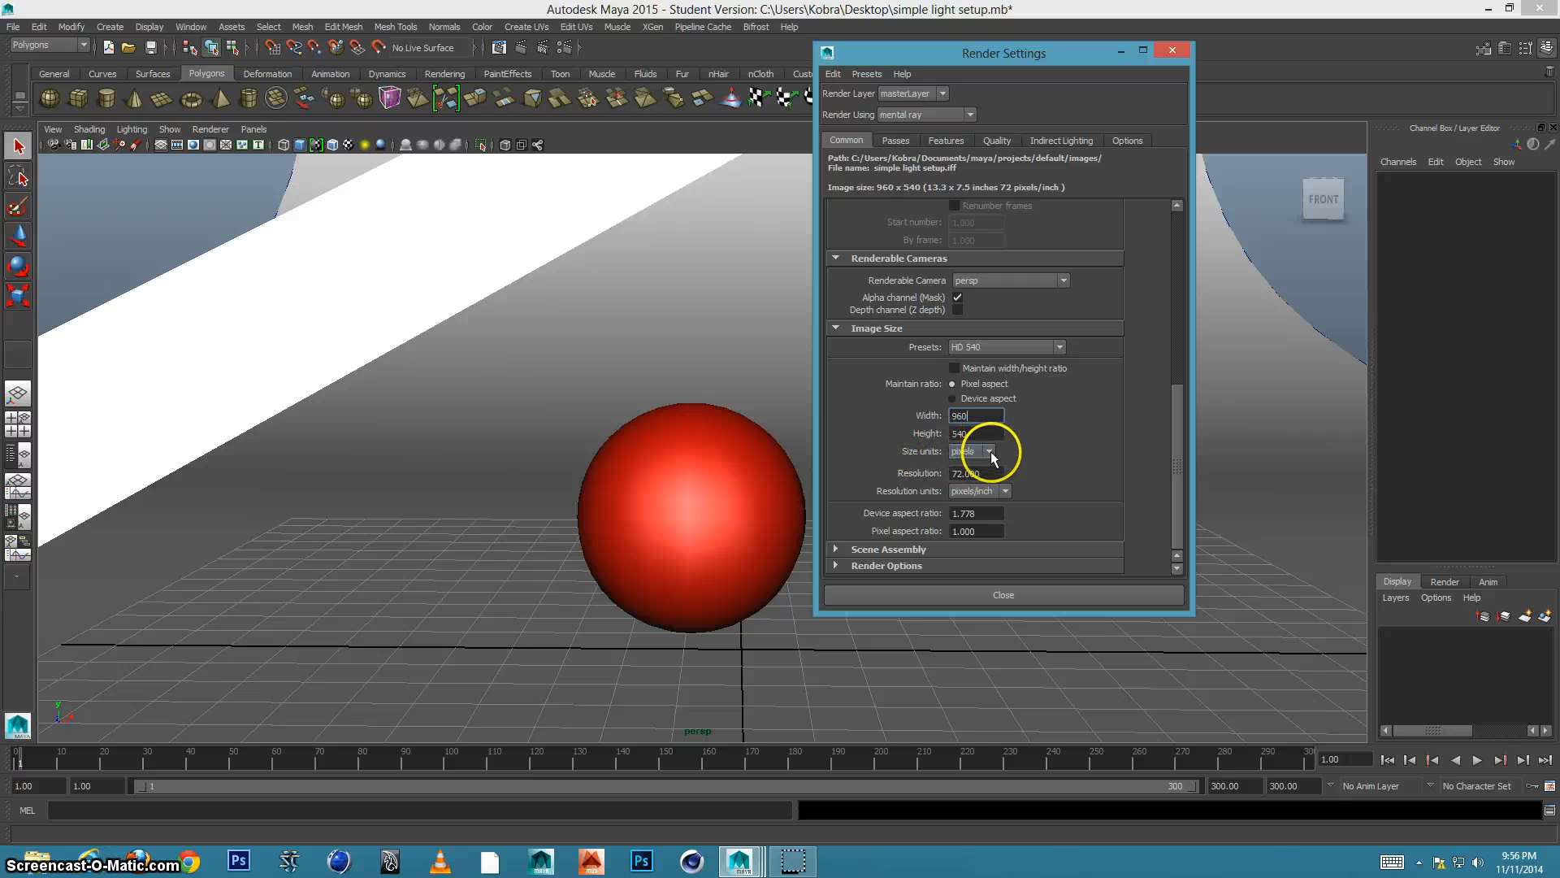
Set the image size to inches, height 11, with a test resolution of 20 pixels per inch.
{"action": "left_click", "coordinate": [988, 450]}
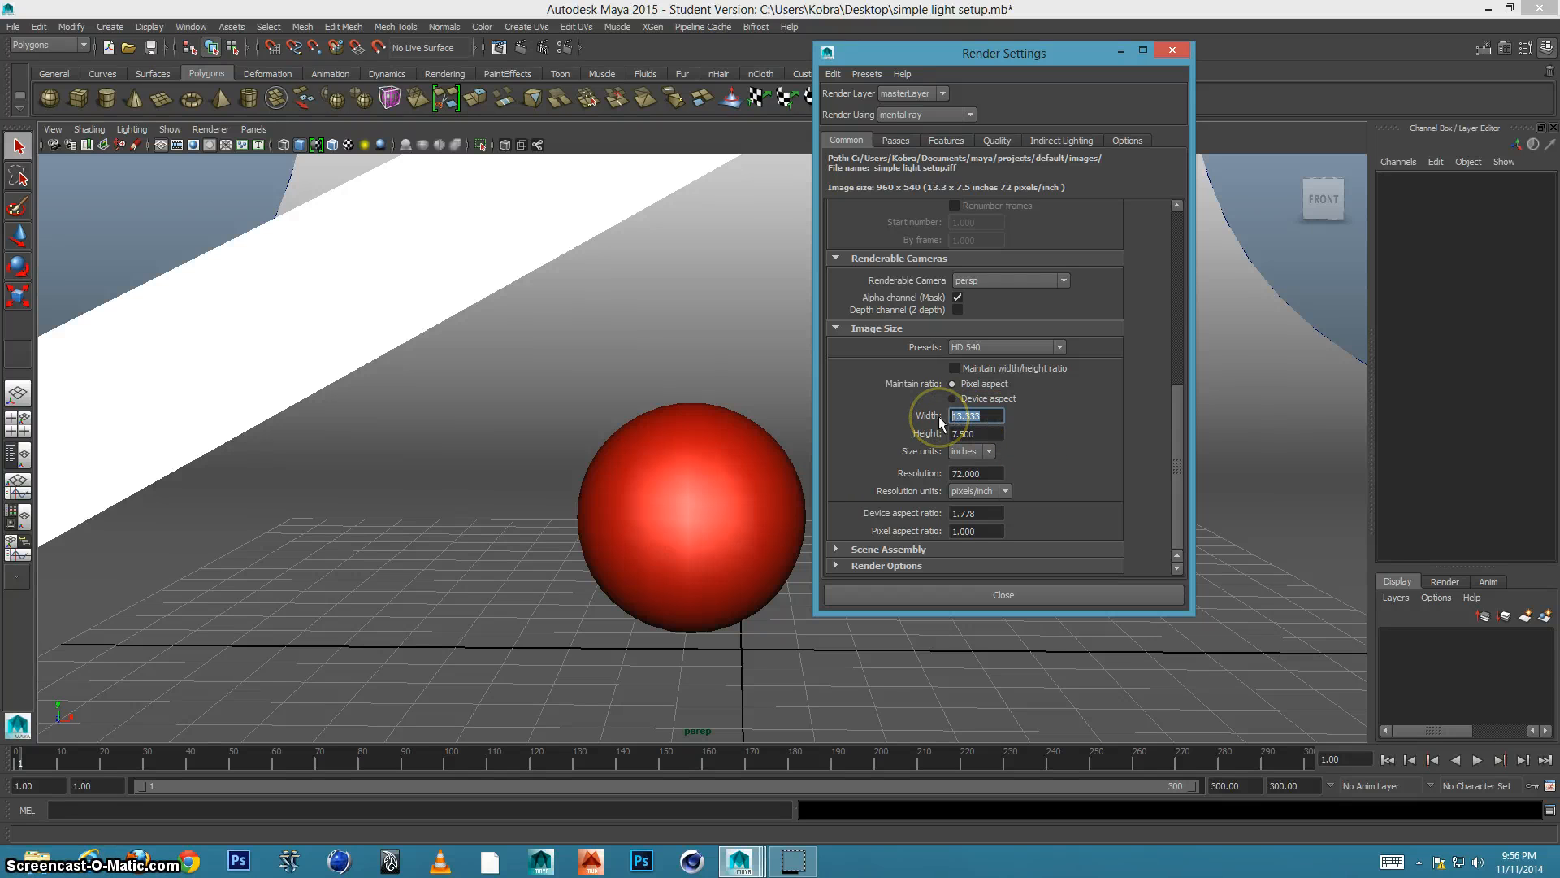
{"action": "mouse_move", "coordinate": [1048, 419]}
{"action": "type", "text": "12"}
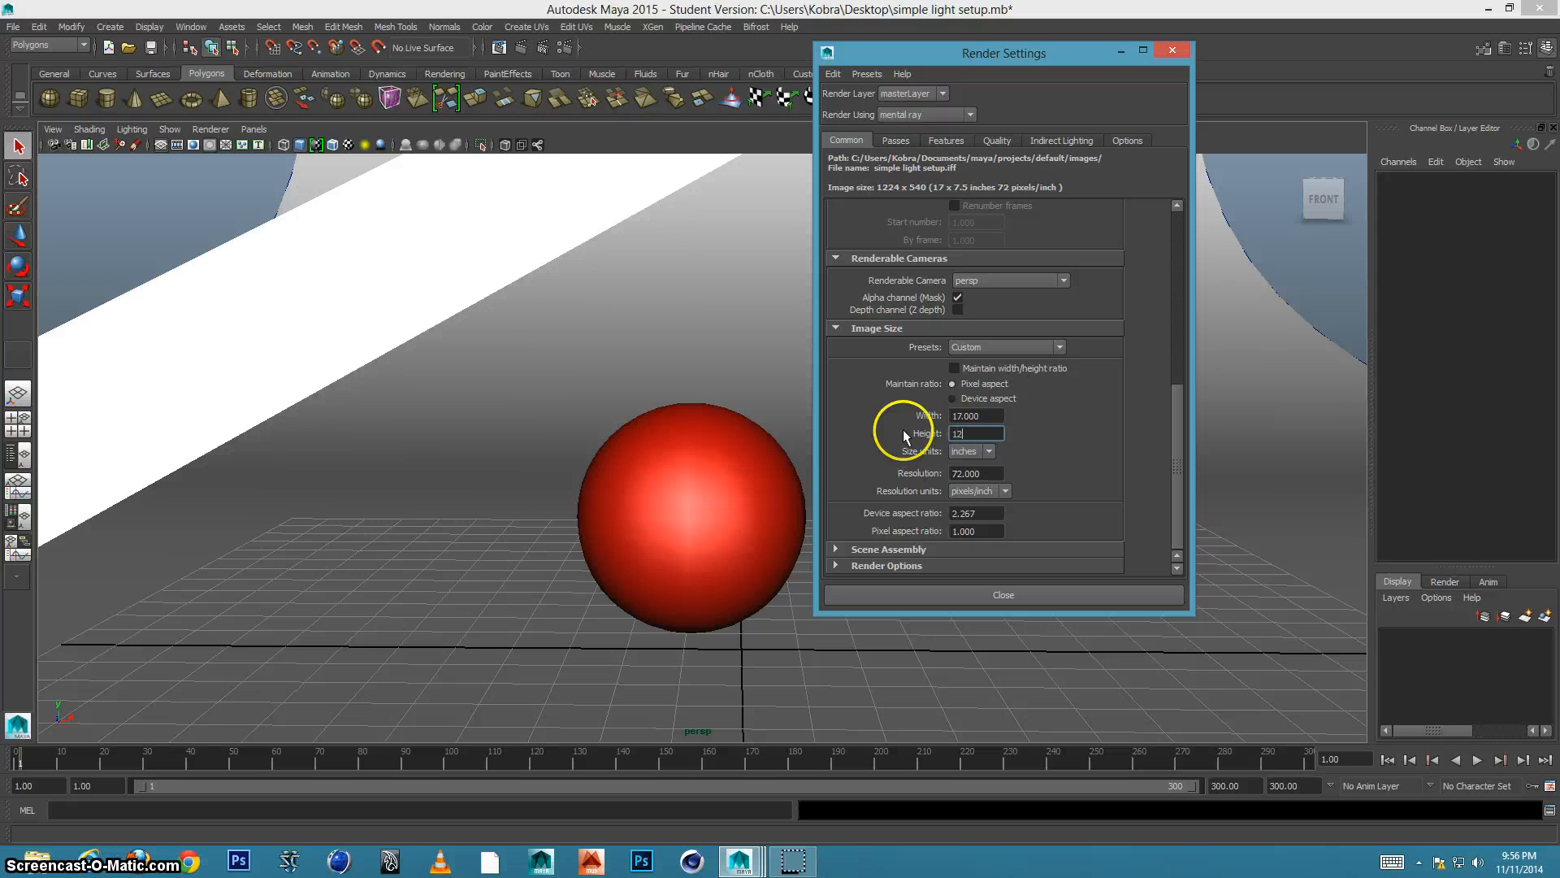
{"action": "type", "text": "11.000"}
{"action": "left_click", "coordinate": [977, 473]}
{"action": "type", "text": "300"}
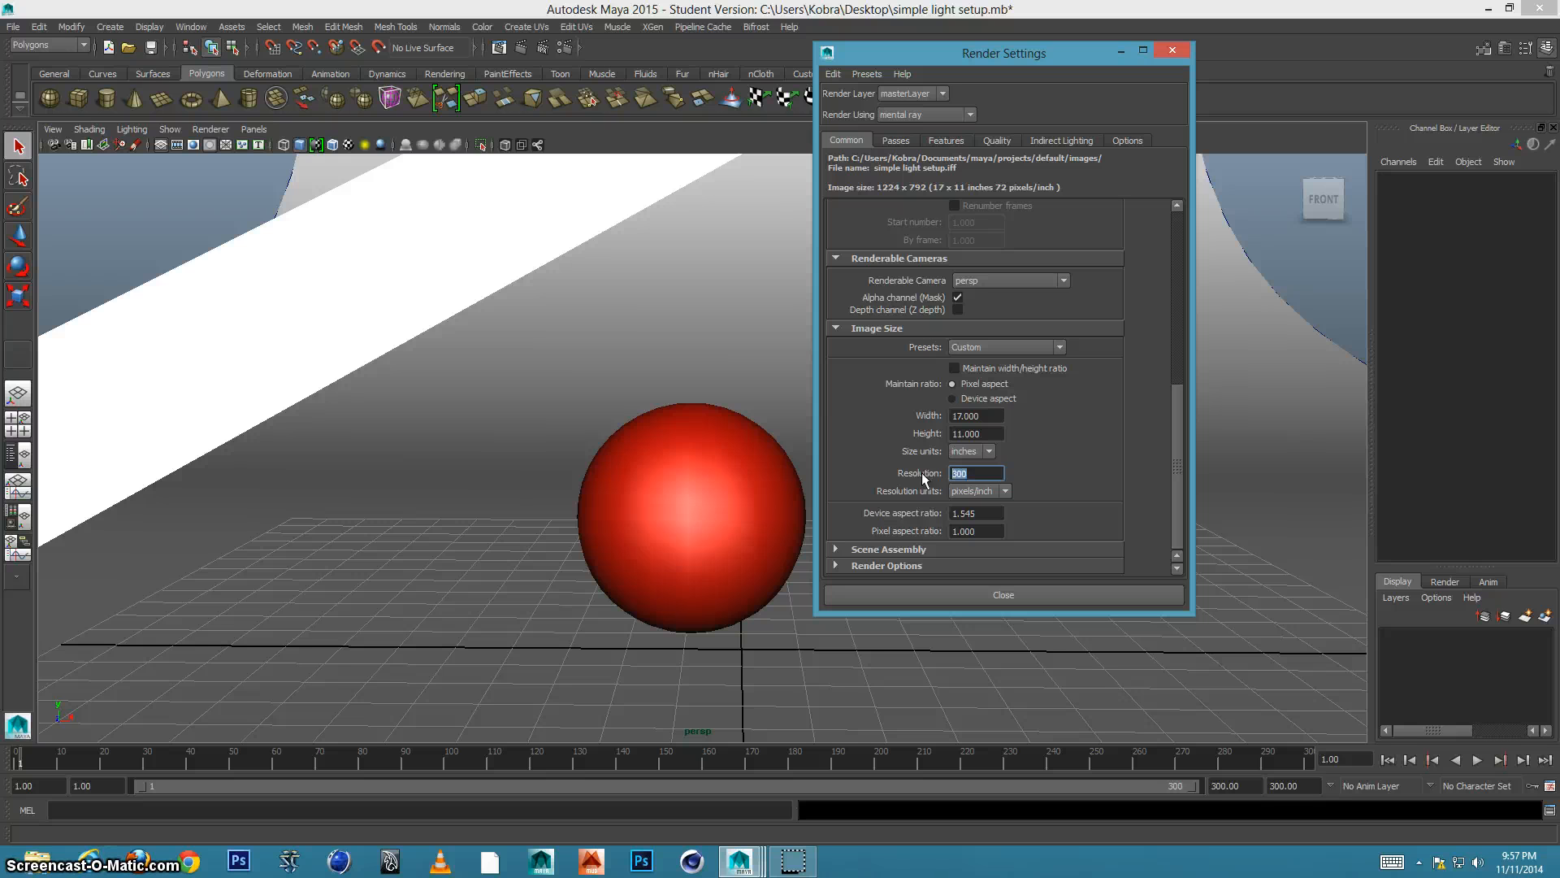
{"action": "type", "text": "20"}
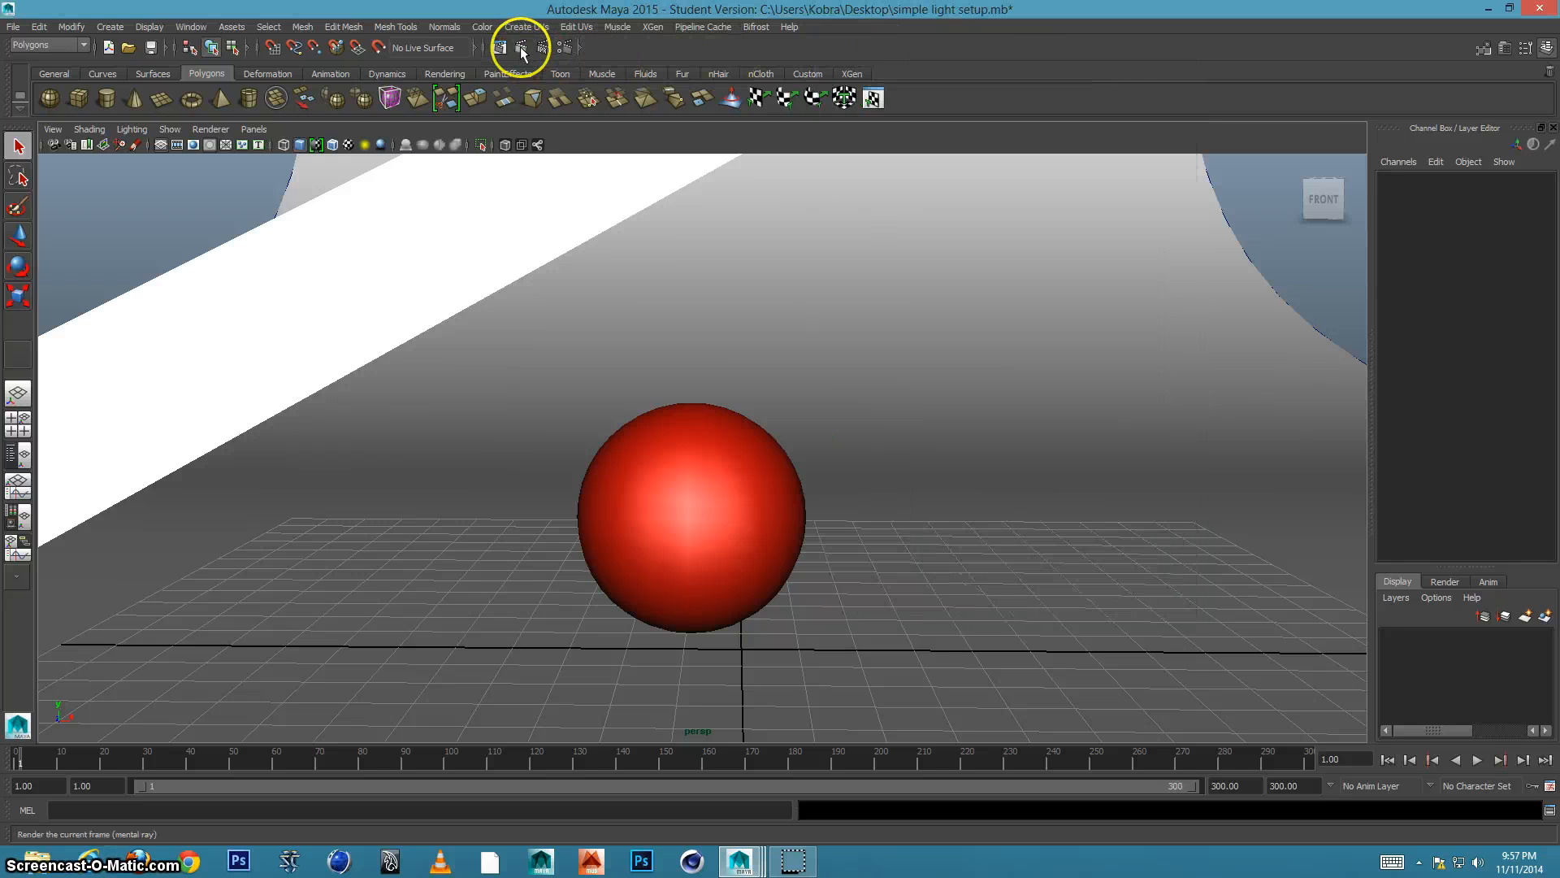
Render a quick mental ray test frame, close it, dolly closer to the sphere and reopen render settings.
{"action": "left_click", "coordinate": [520, 47]}
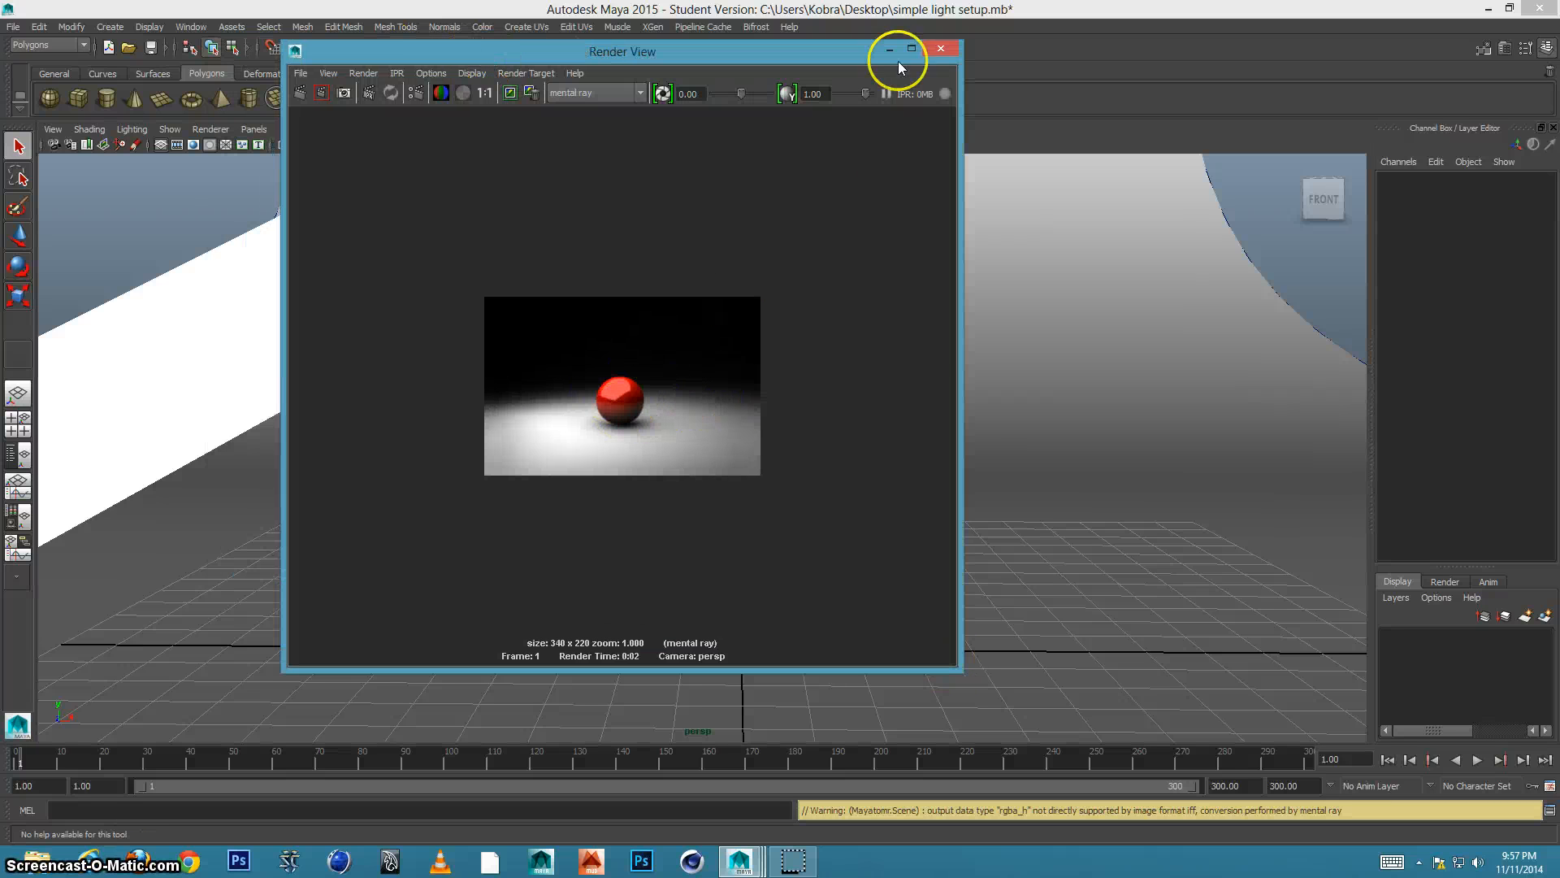
{"action": "left_click", "coordinate": [941, 47]}
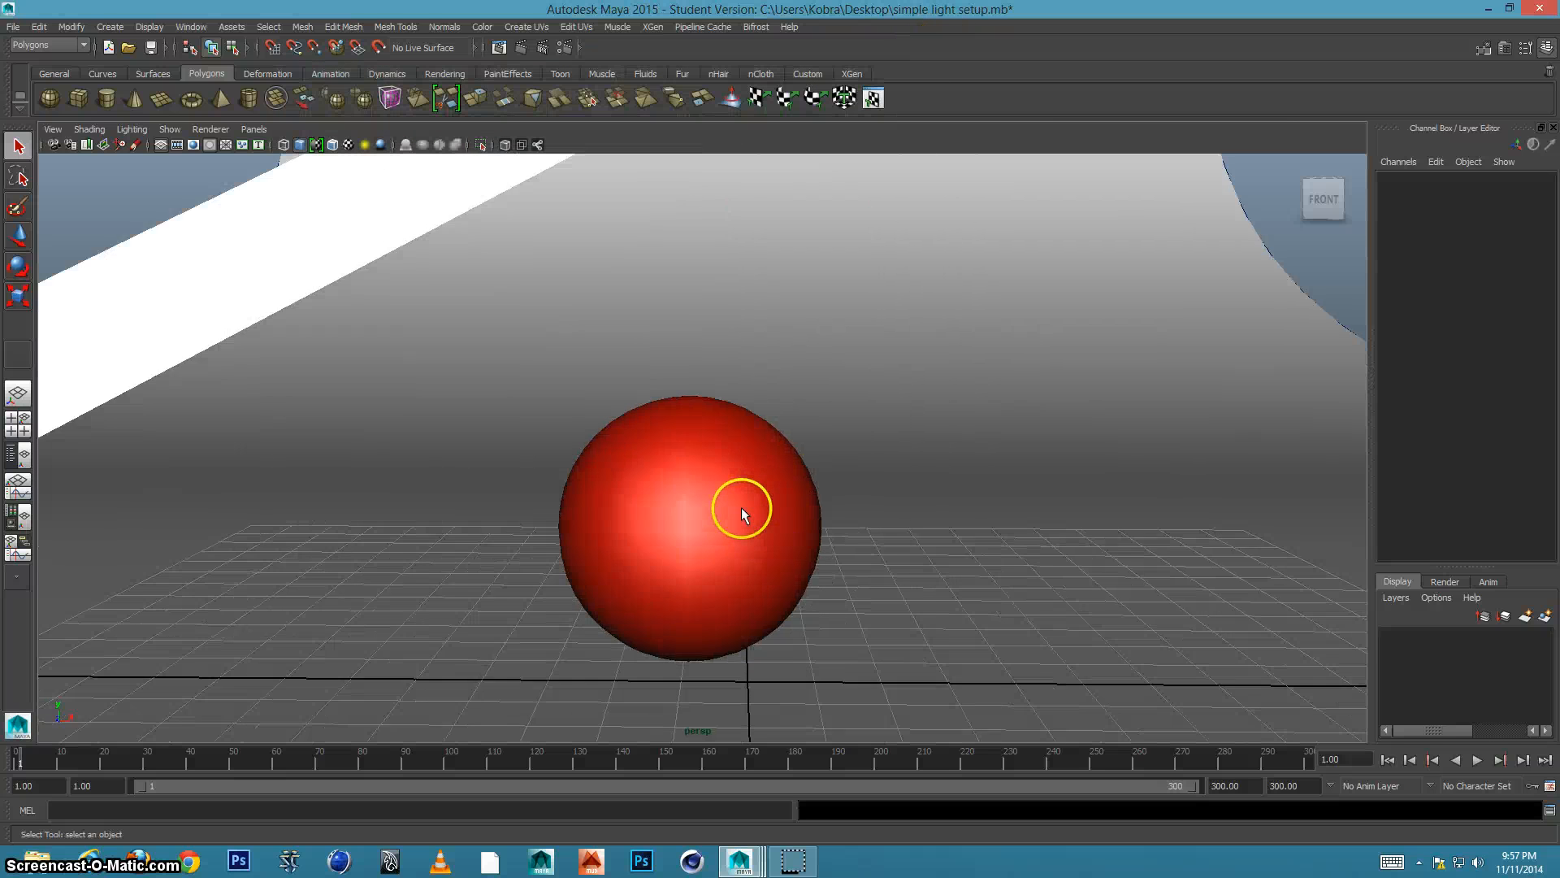
{"action": "left_click_drag", "start_coordinate": [741, 515], "coordinate": [790, 488]}
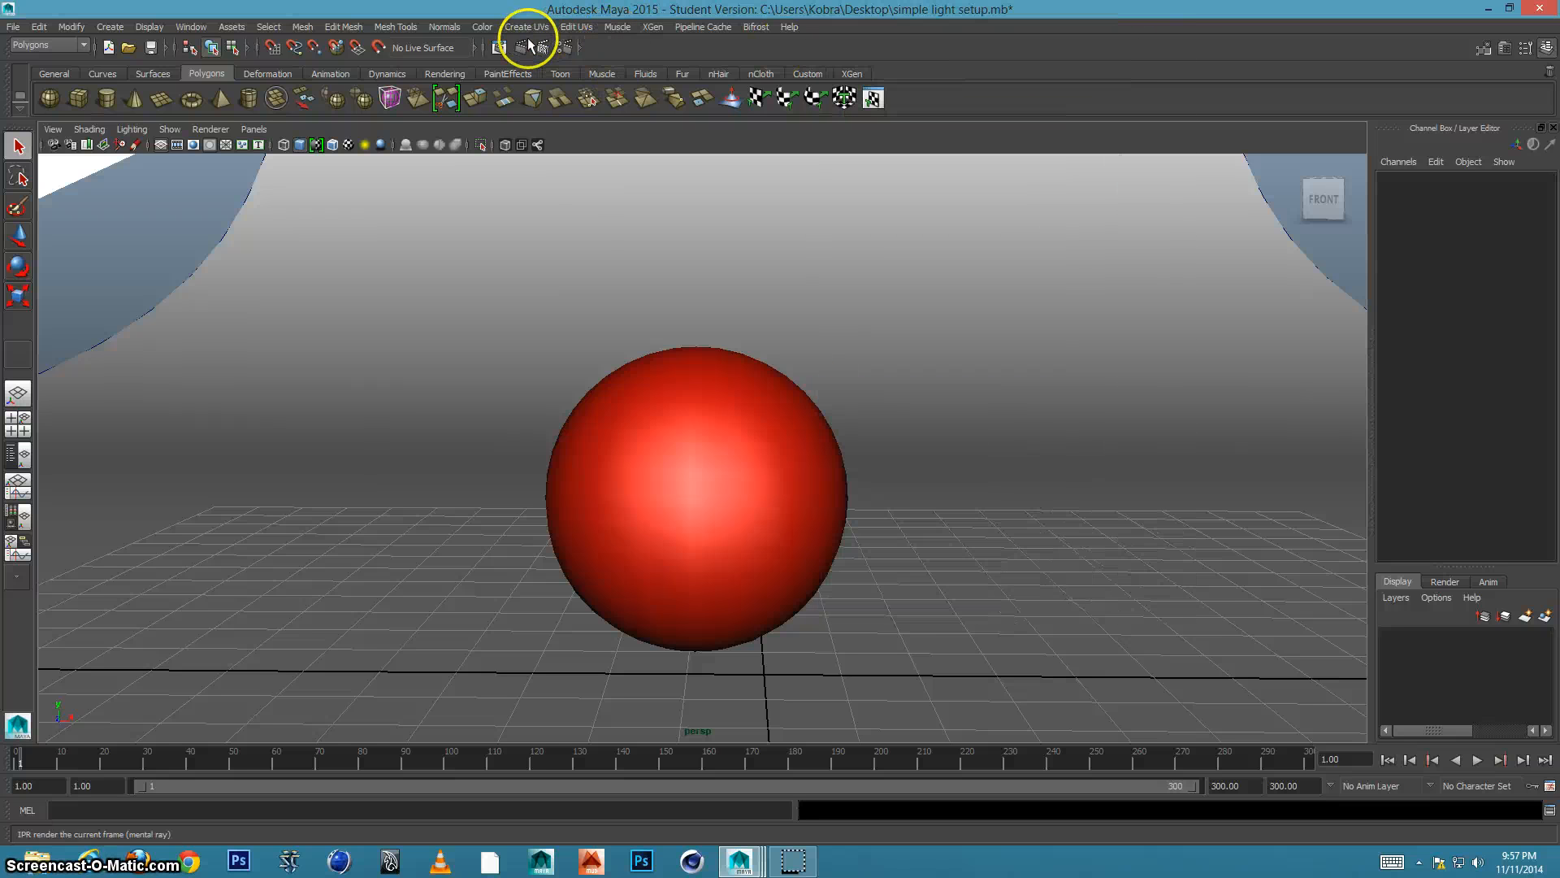
{"action": "left_click", "coordinate": [530, 47]}
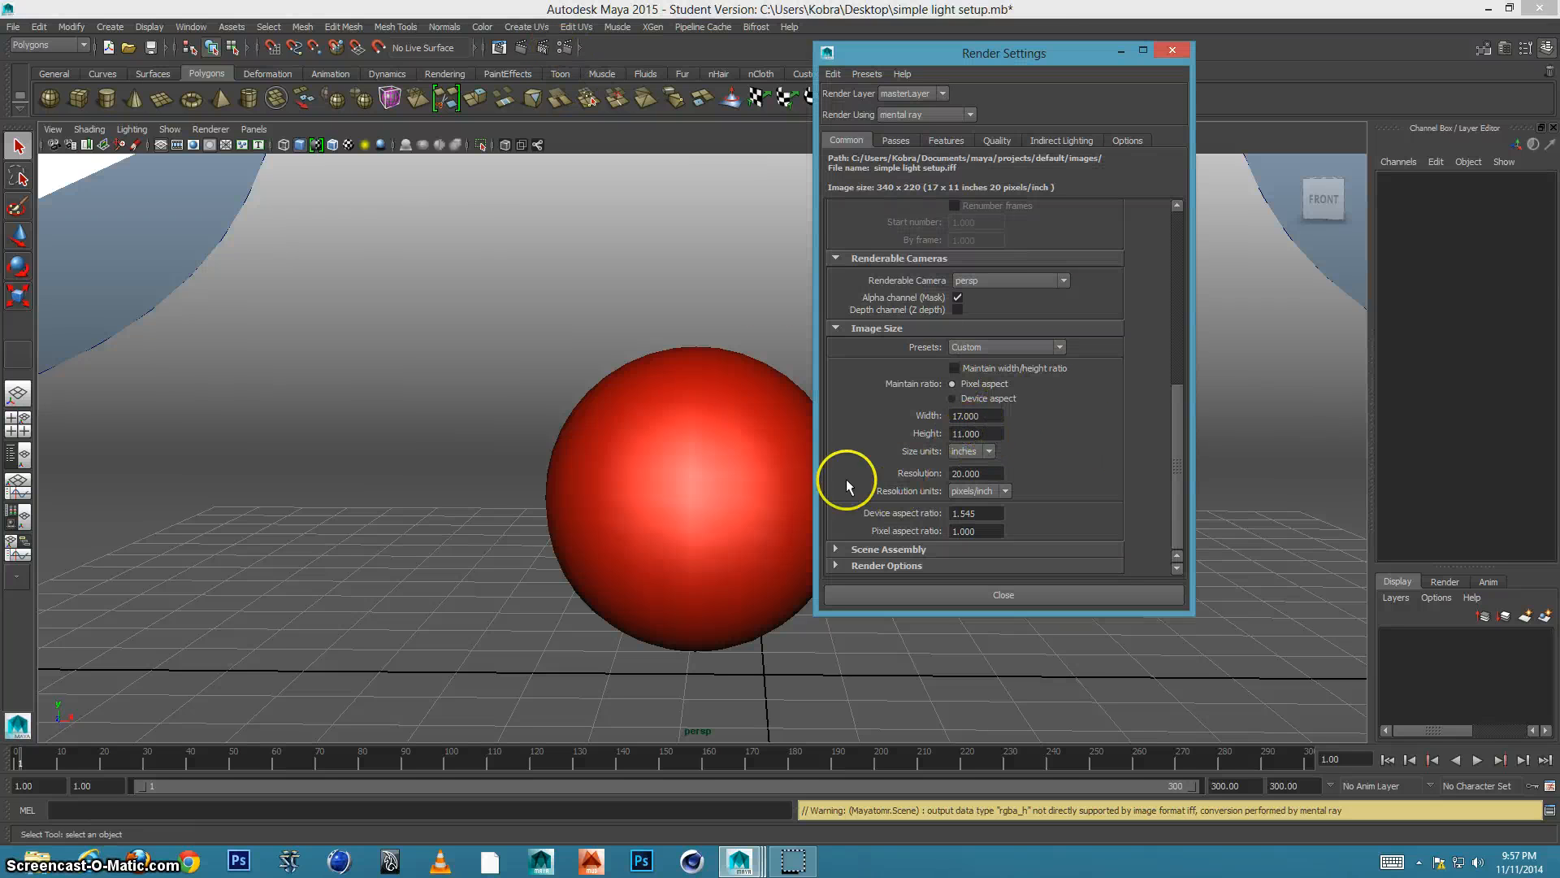
{"action": "mouse_move", "coordinate": [771, 473]}
{"action": "type", "text": "300.000"}
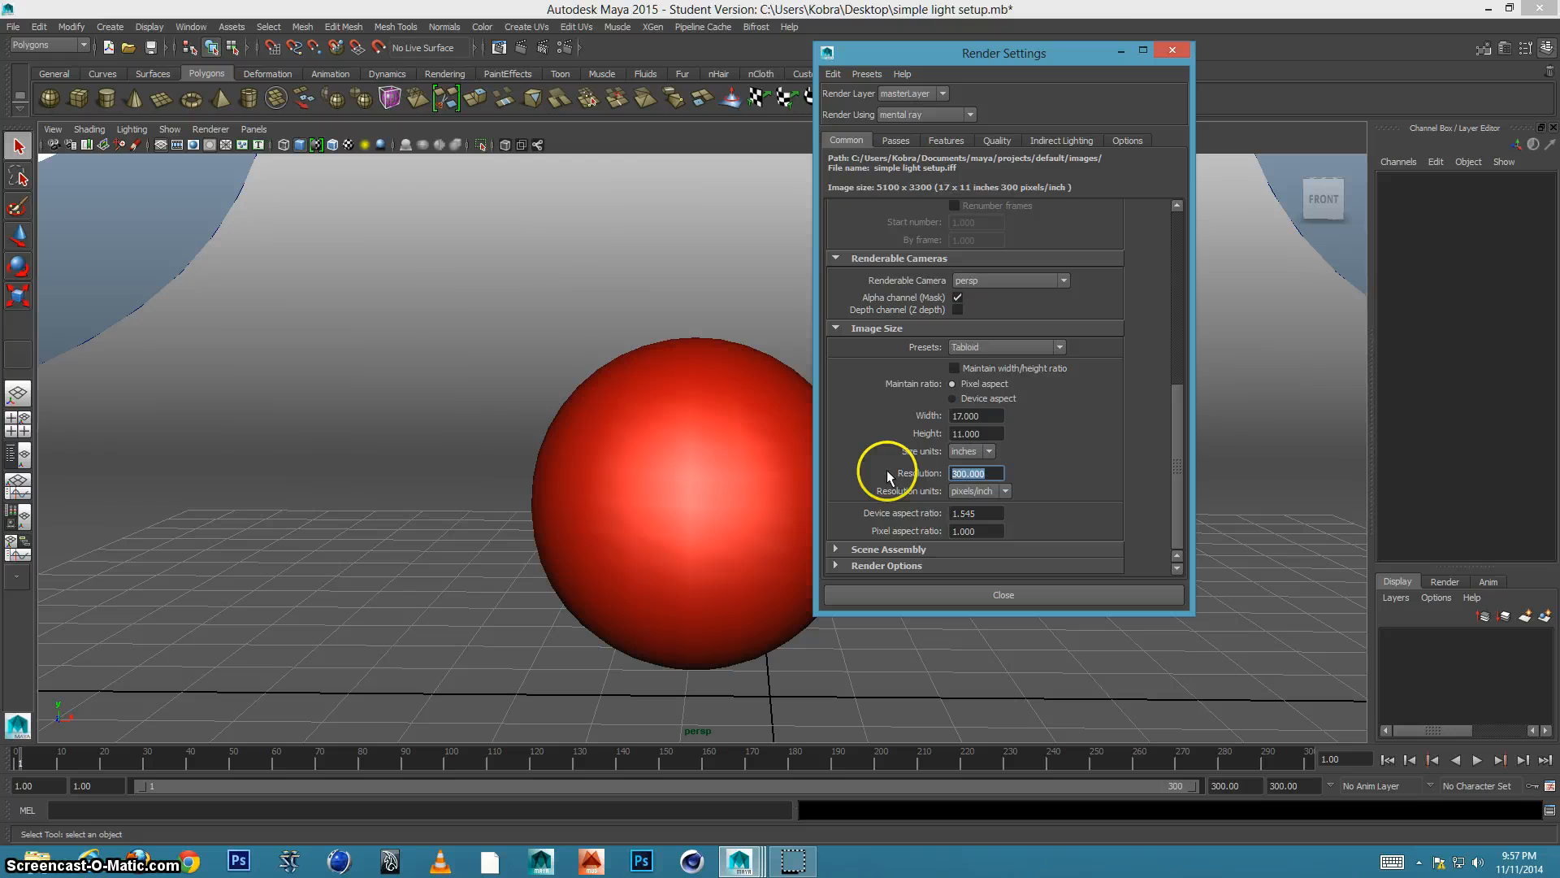
Enter 300 pixels per inch as the render resolution, giving 5100 by 3300.
{"action": "left_click", "coordinate": [1003, 594]}
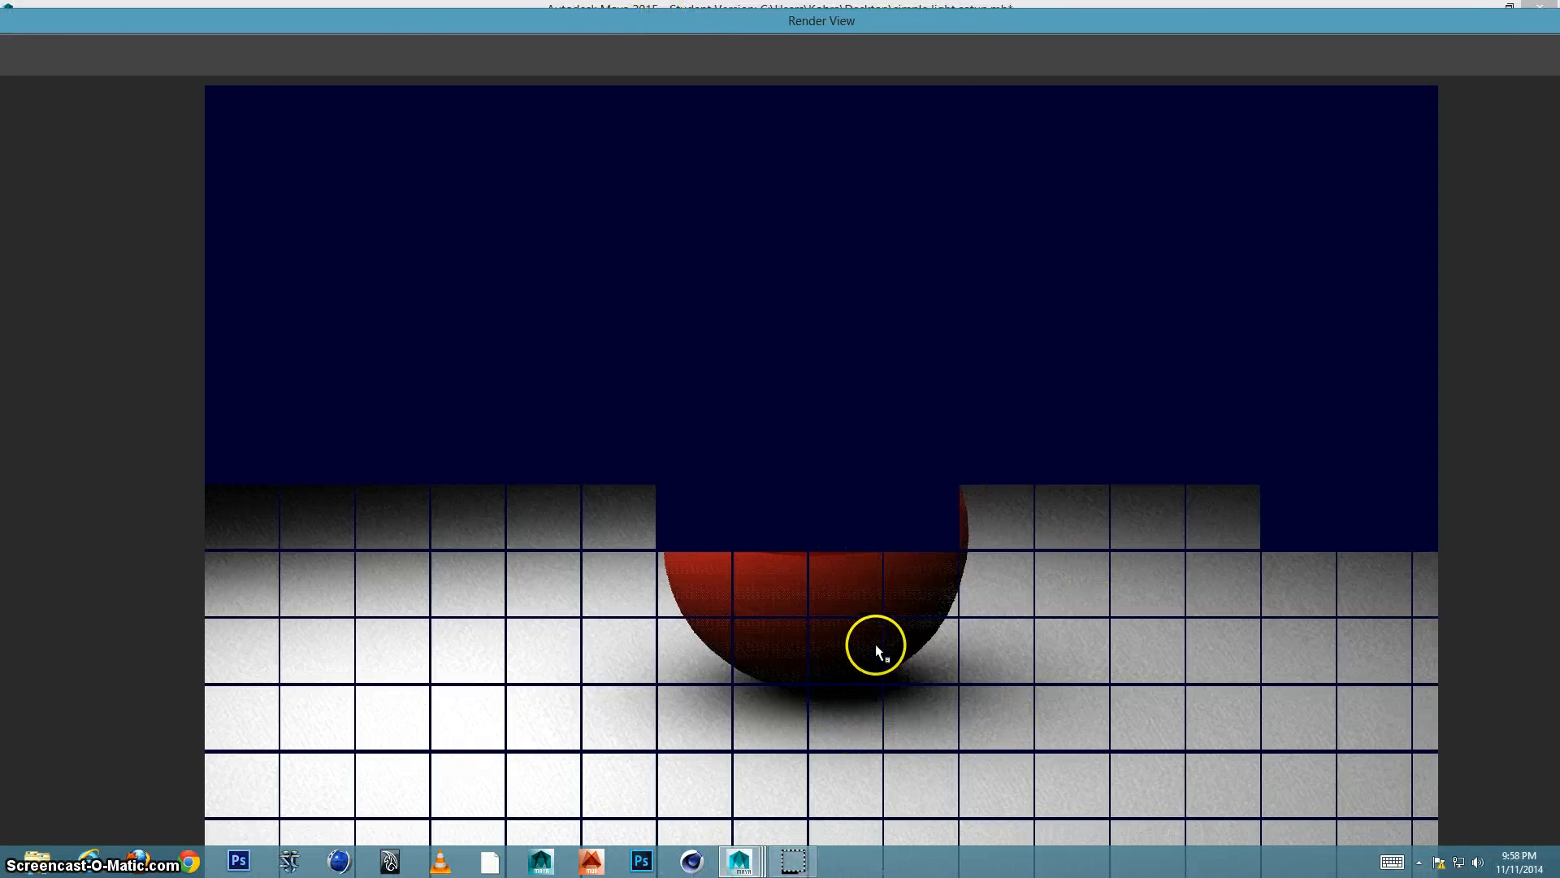
{"action": "mouse_move", "coordinate": [732, 56]}
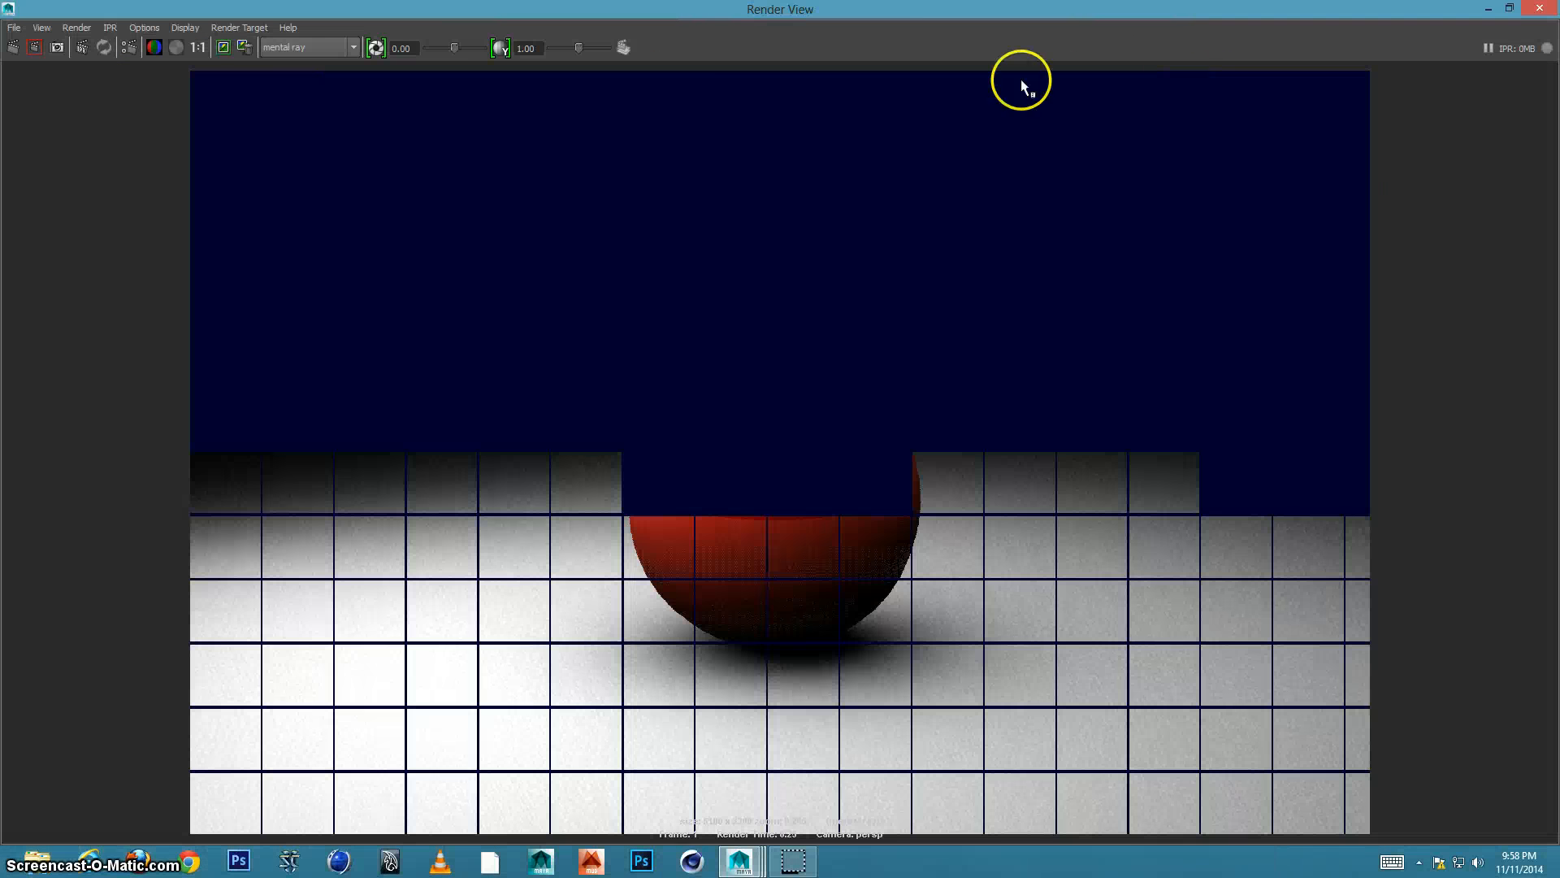
{"action": "mouse_move", "coordinate": [63, 132]}
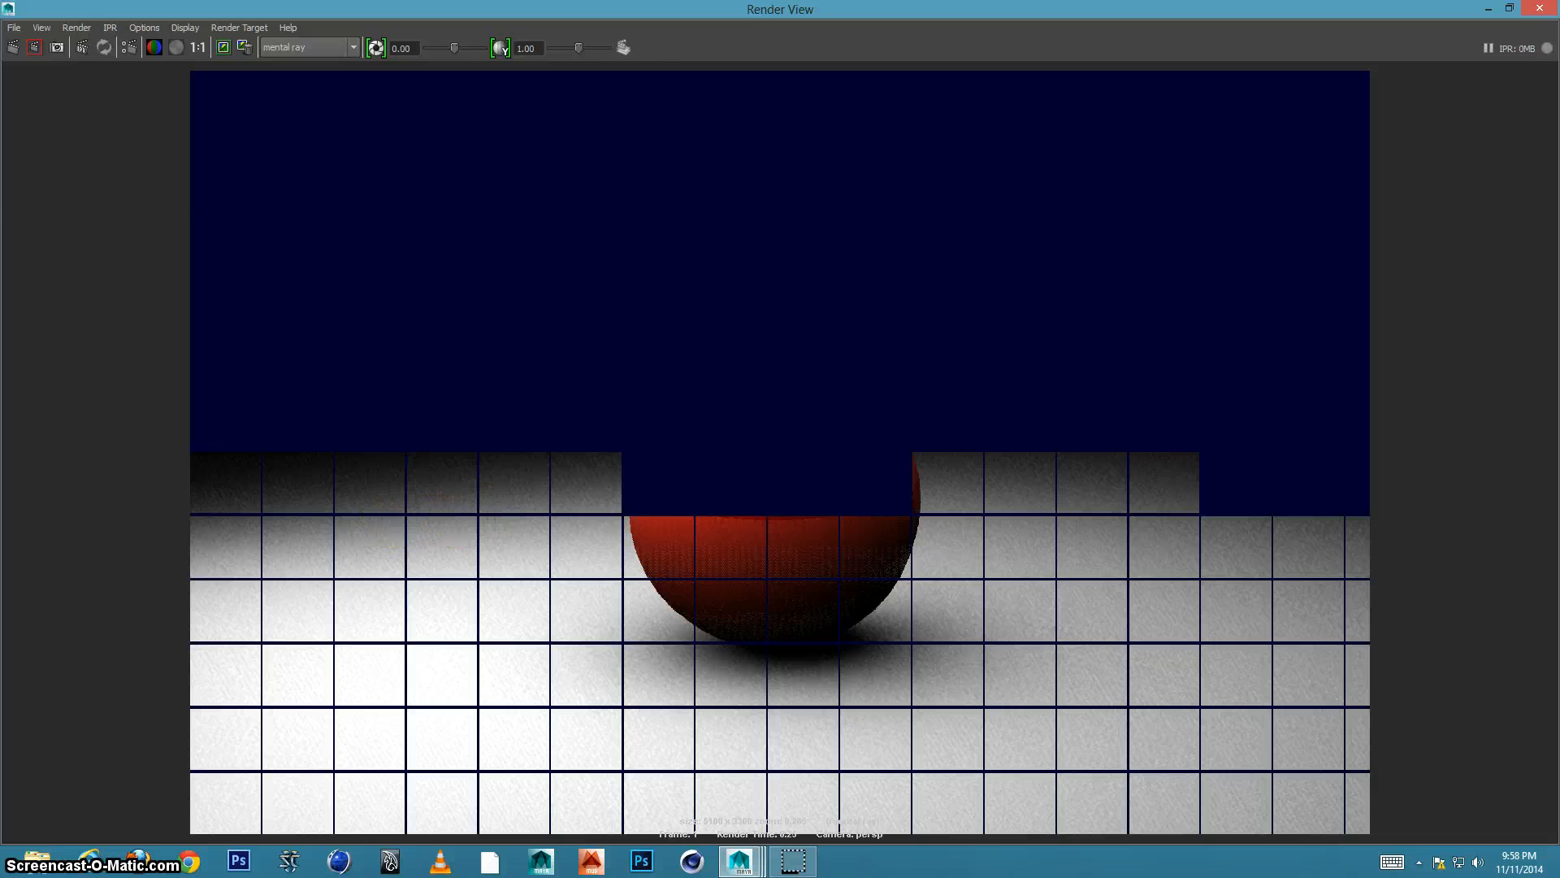
Work in the enlarged Render View while mental ray draws the full-size frame.
{"action": "left_click", "coordinate": [15, 28]}
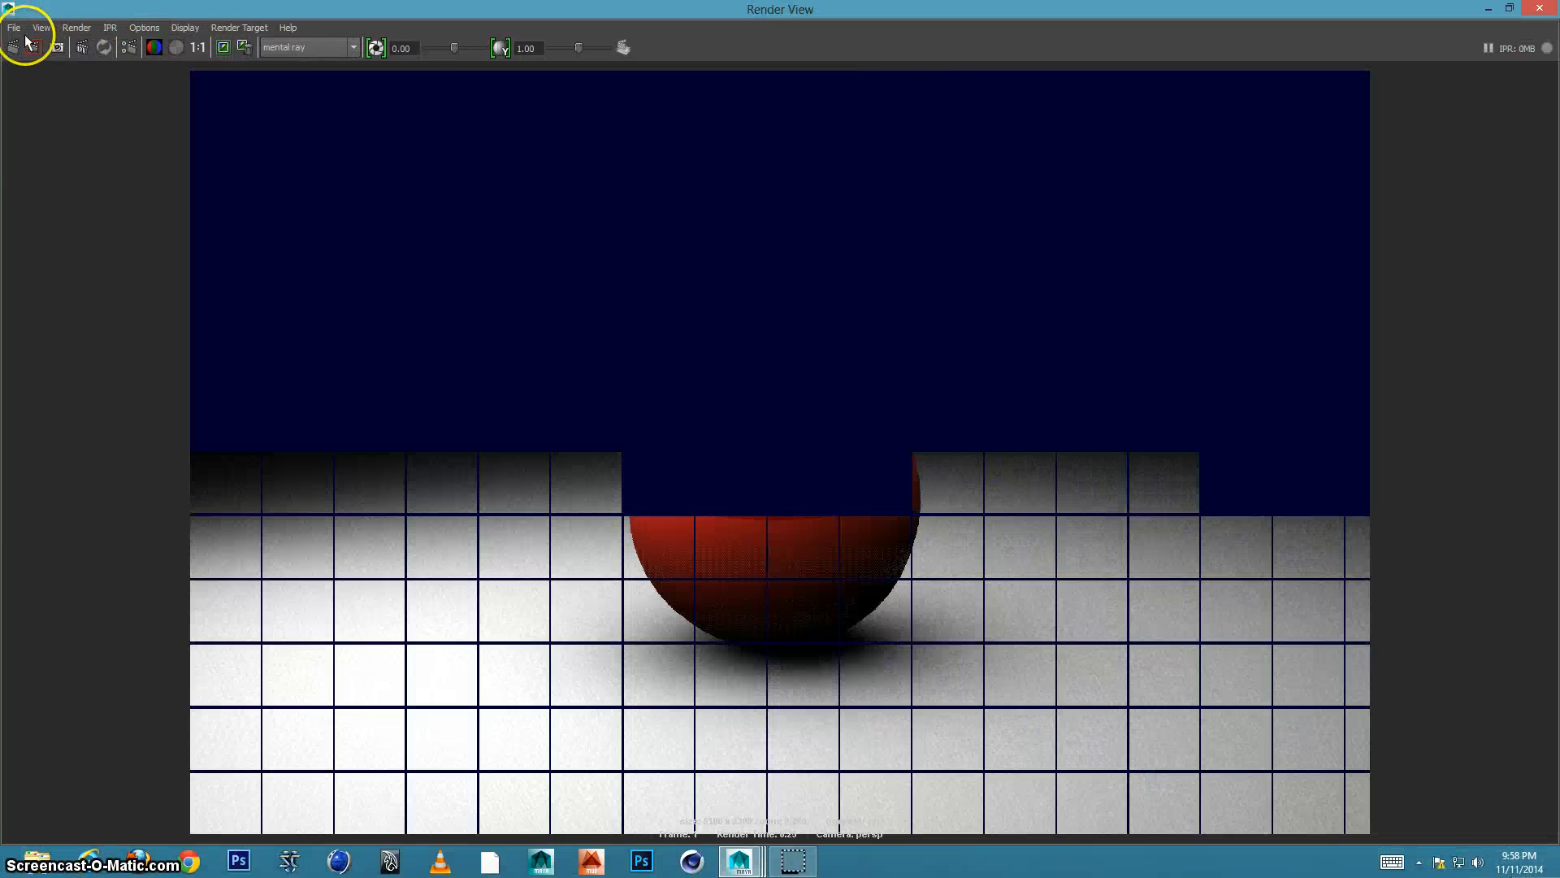
Start Save Image from the Render View and name the file sphere.
{"action": "left_click", "coordinate": [15, 28]}
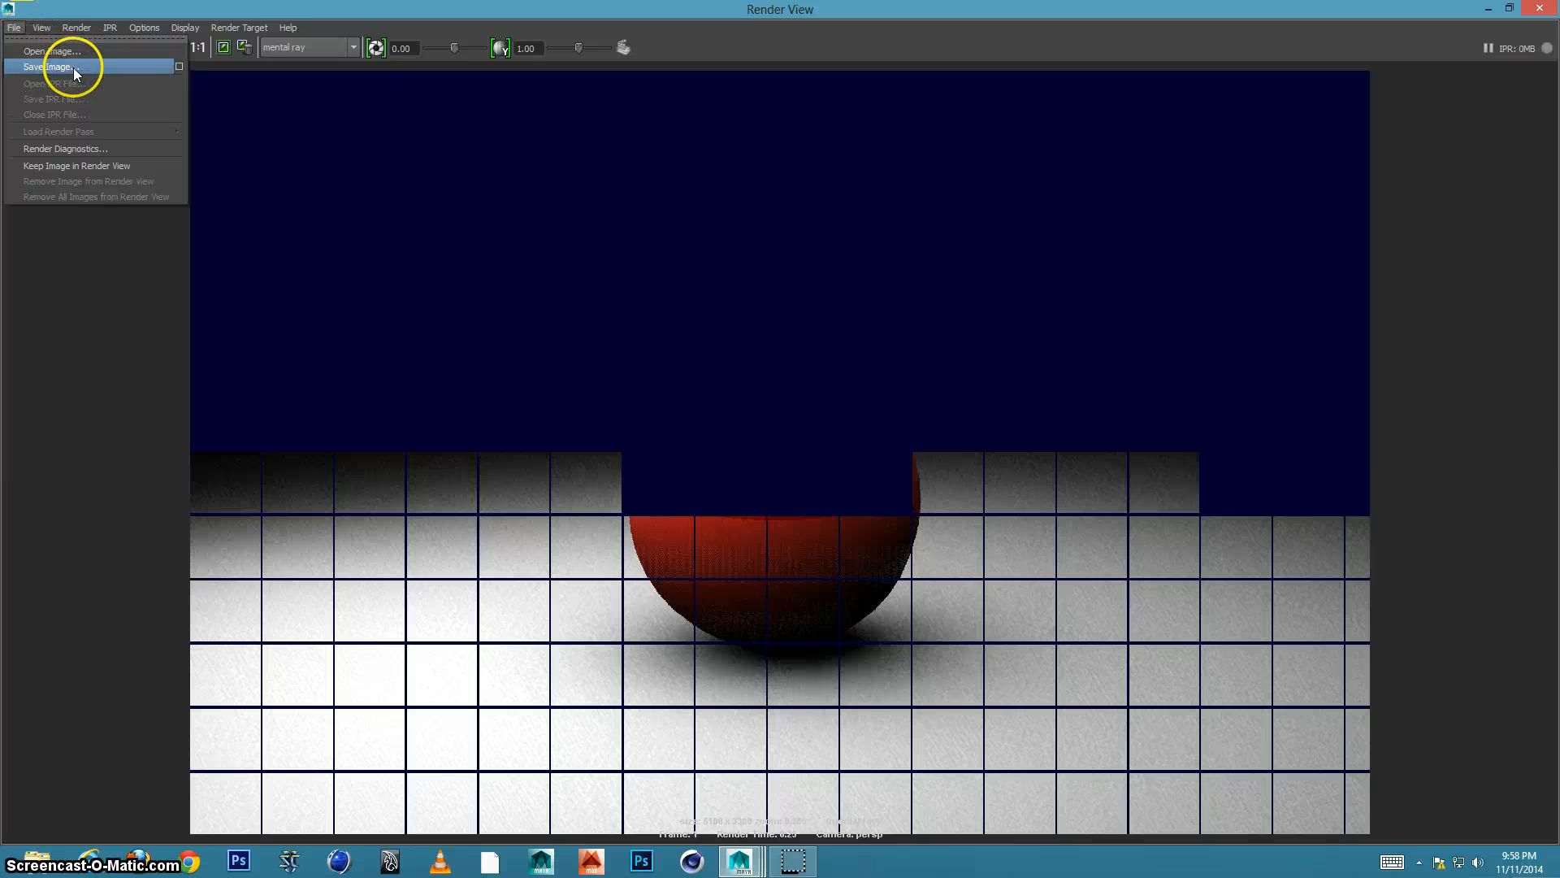
{"action": "left_click", "coordinate": [46, 67]}
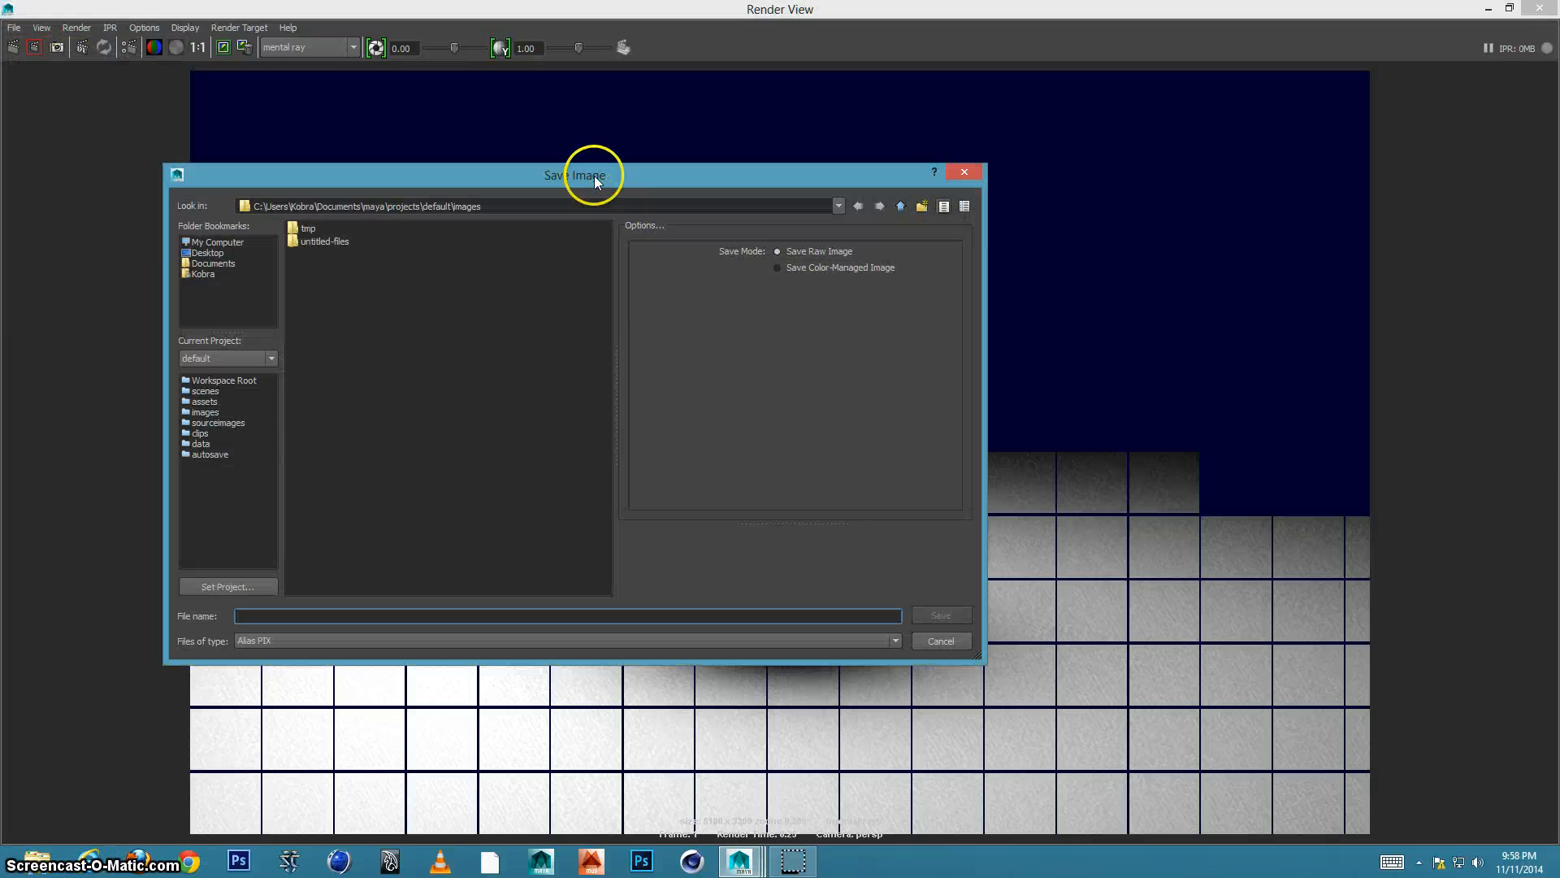
{"action": "left_click_drag", "start_coordinate": [592, 176], "coordinate": [699, 122]}
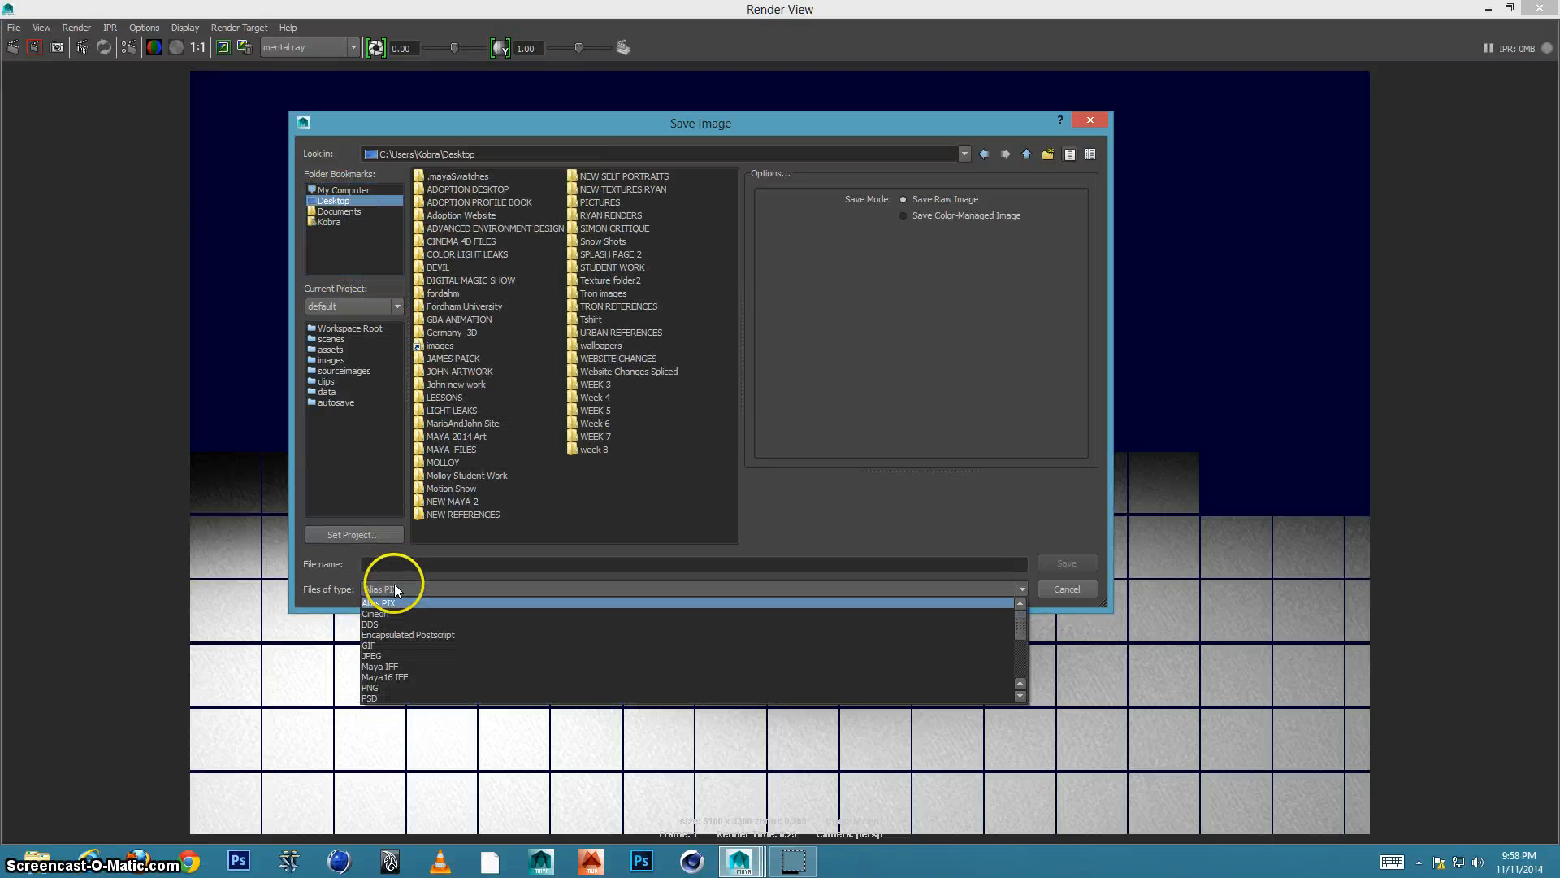
{"action": "left_click", "coordinate": [384, 602]}
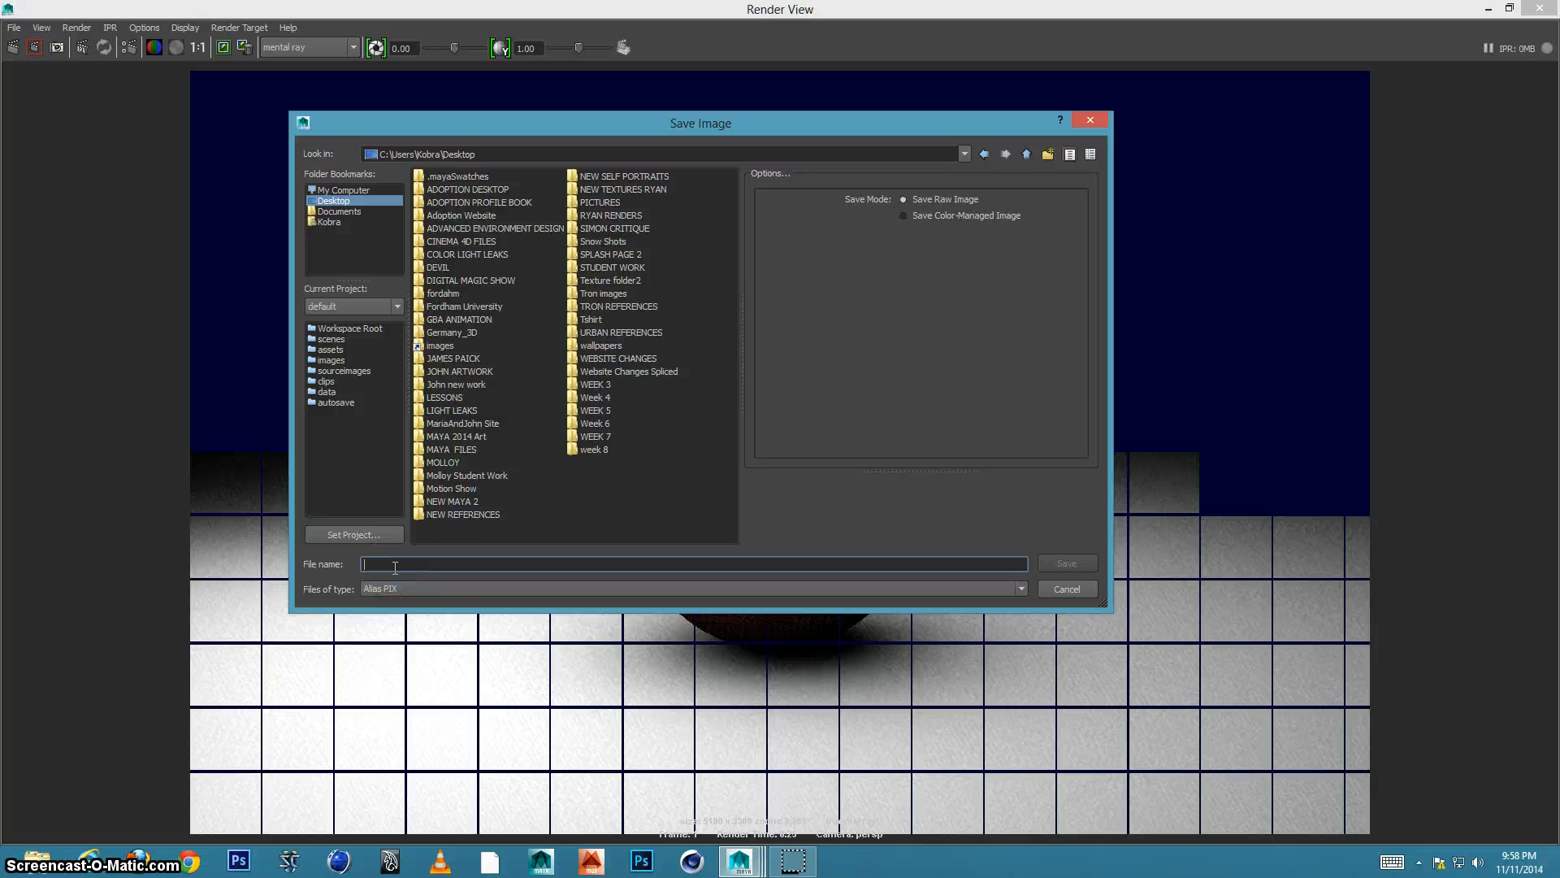
{"action": "type", "text": "sphere"}
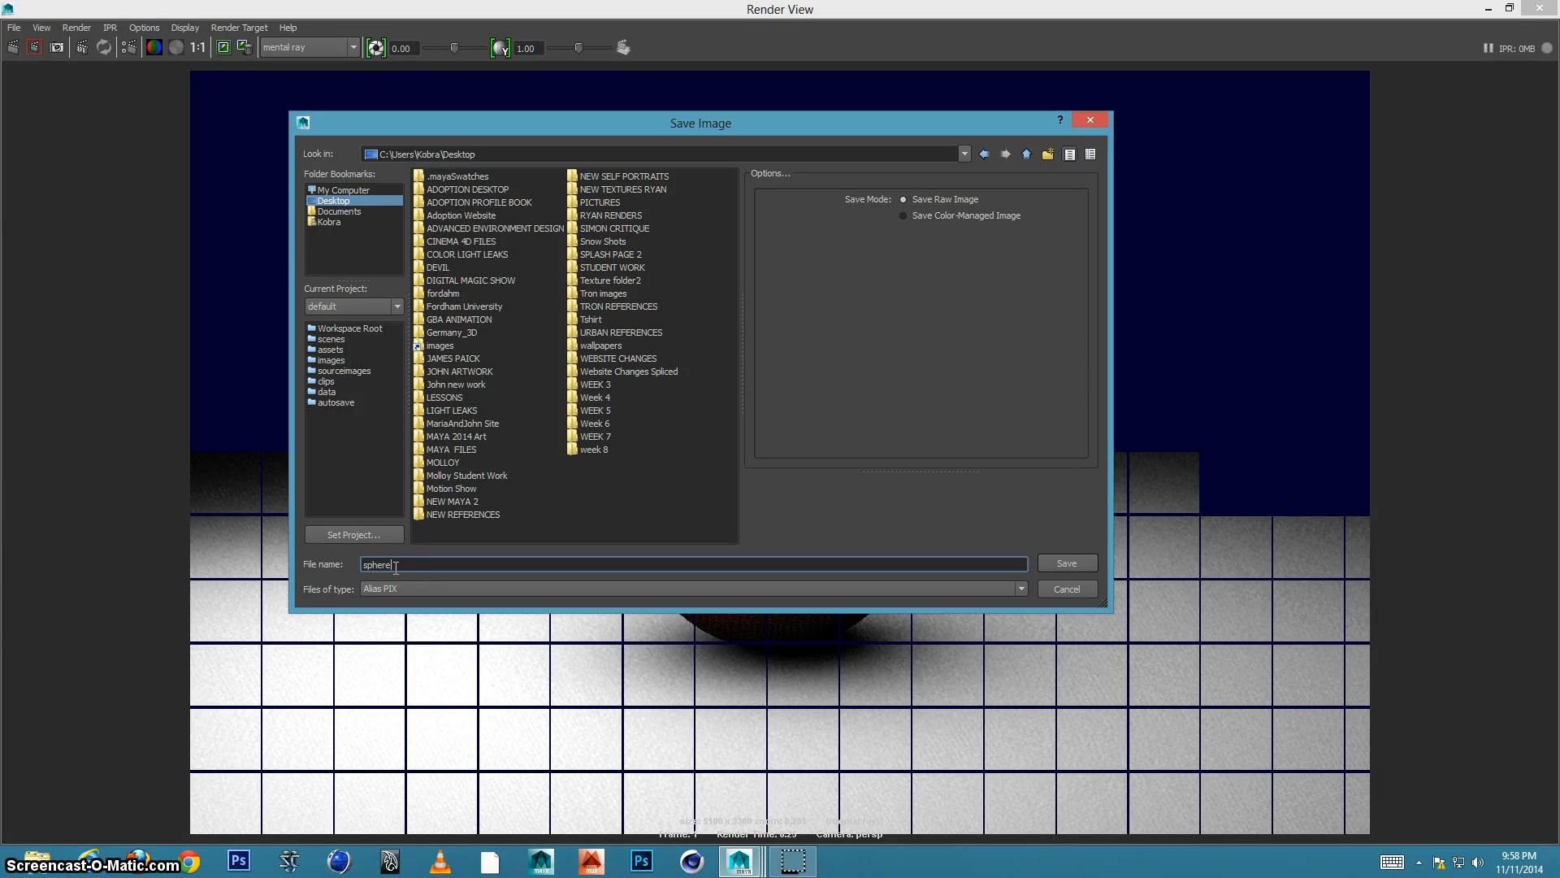
Choose PSD as the file type and save sphere to the Desktop.
{"action": "left_click", "coordinate": [1021, 589]}
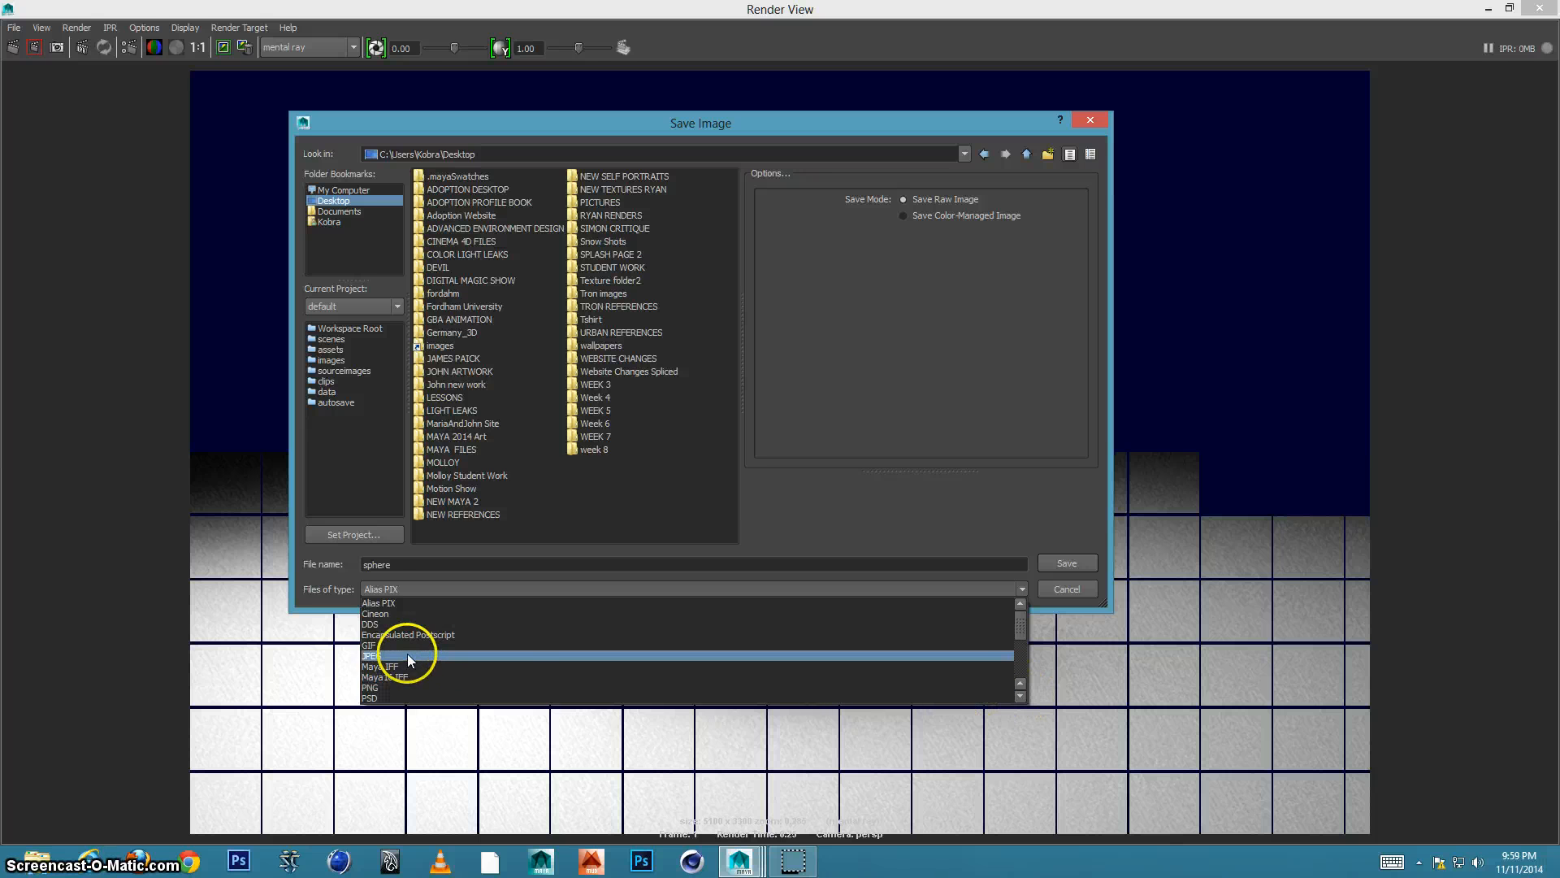
{"action": "left_click", "coordinate": [381, 655]}
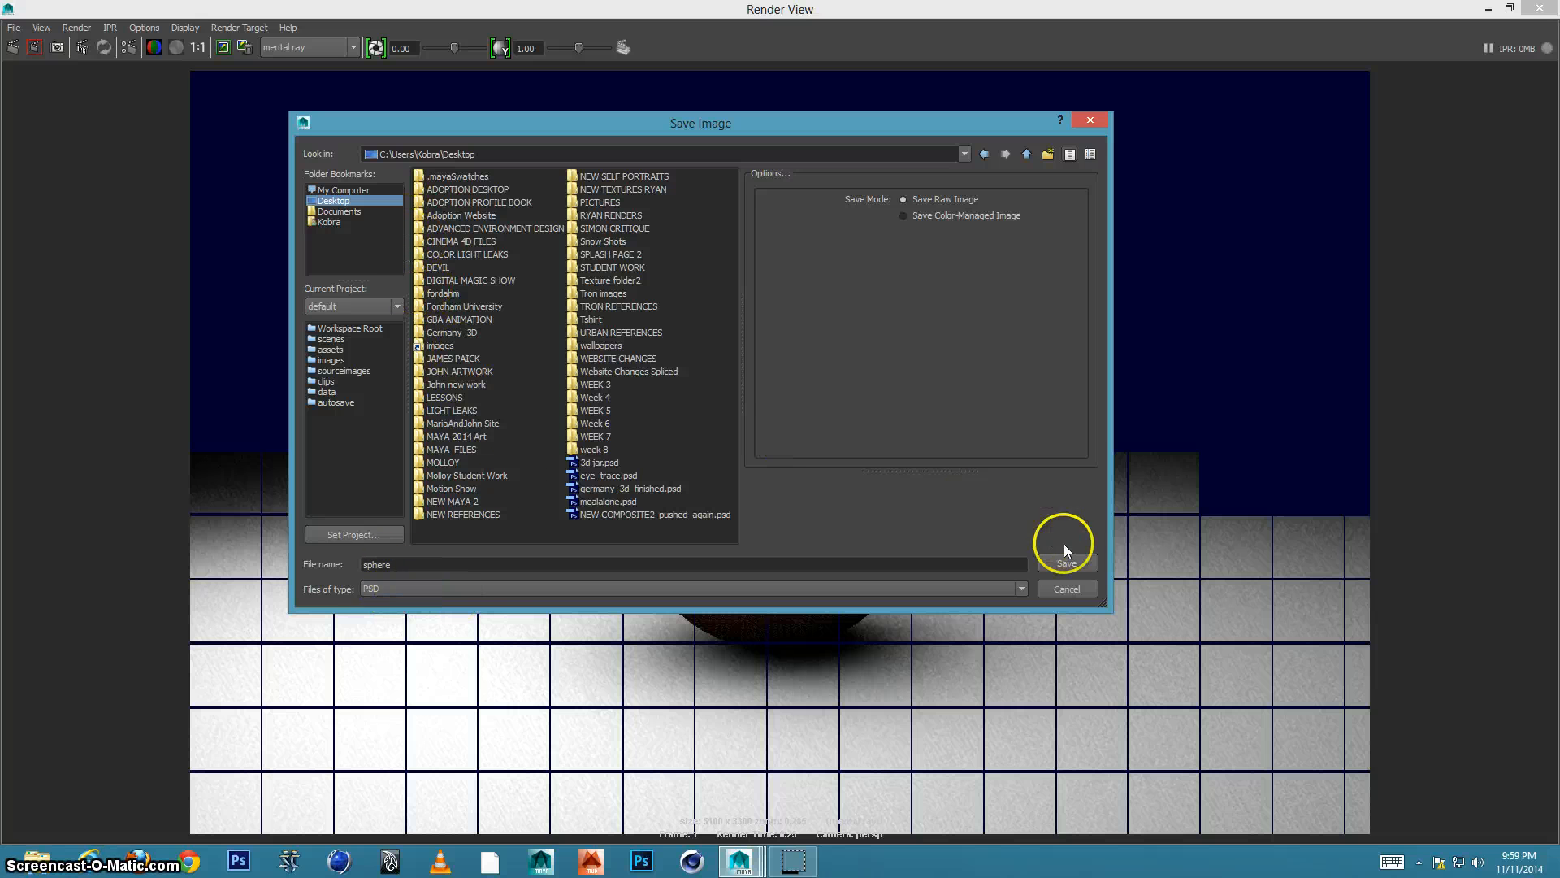
{"action": "left_click", "coordinate": [1064, 561]}
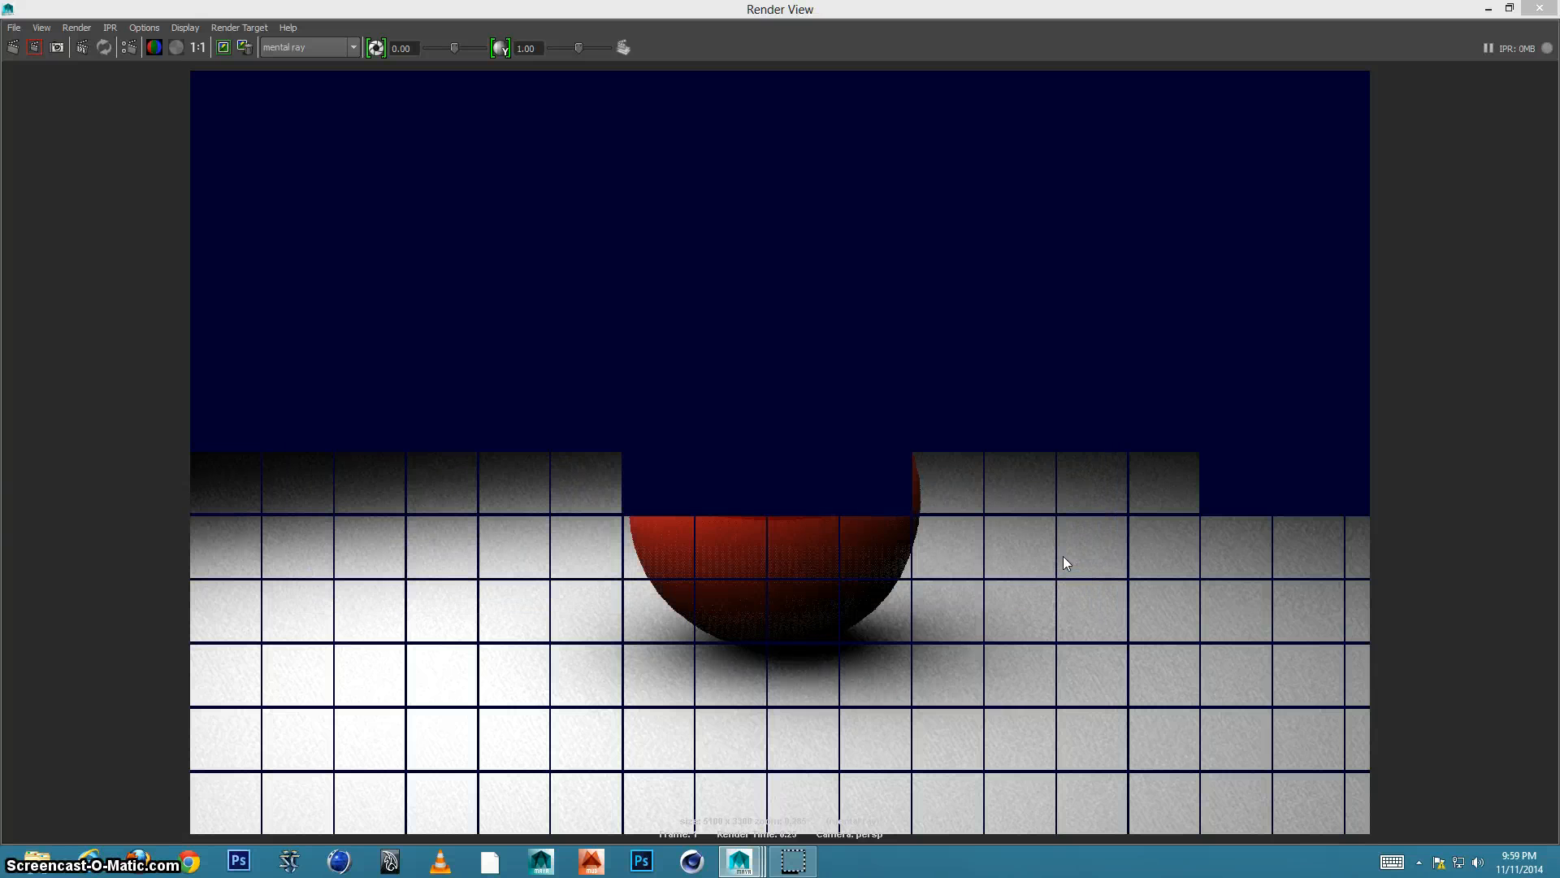